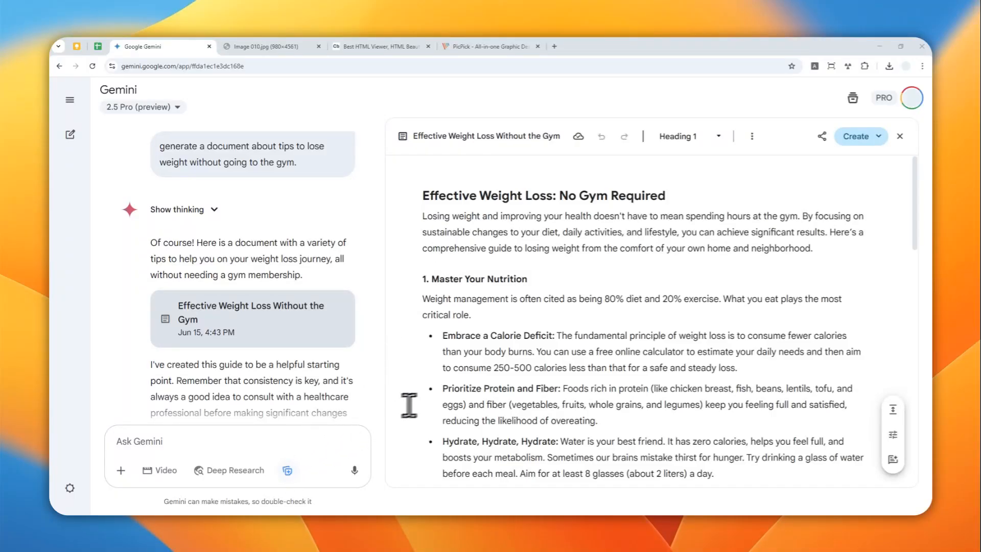
# Step: Skim the weight-loss Canvas document and move to a new tab with a fresh Gemini chat
pyautogui.scroll(-3)
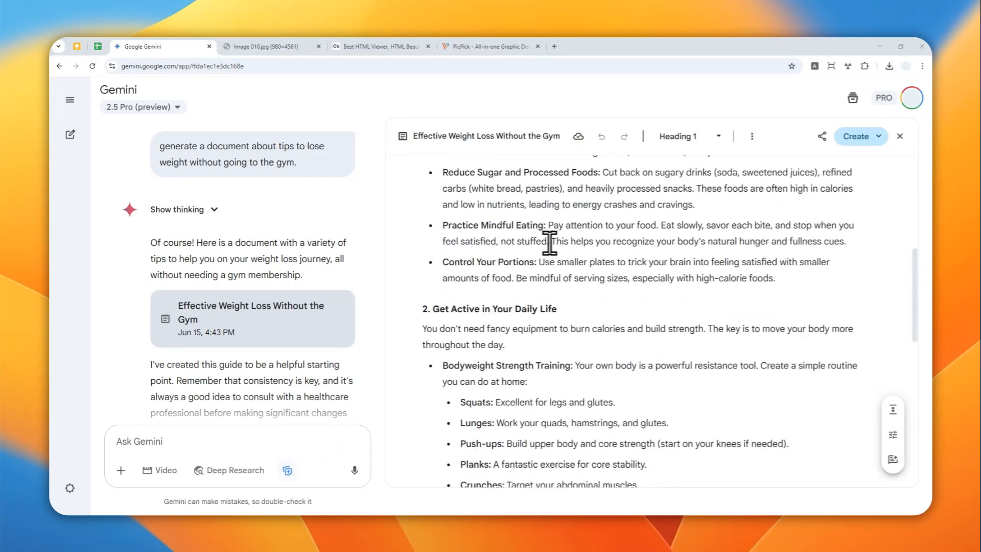
pyautogui.click(263, 46)
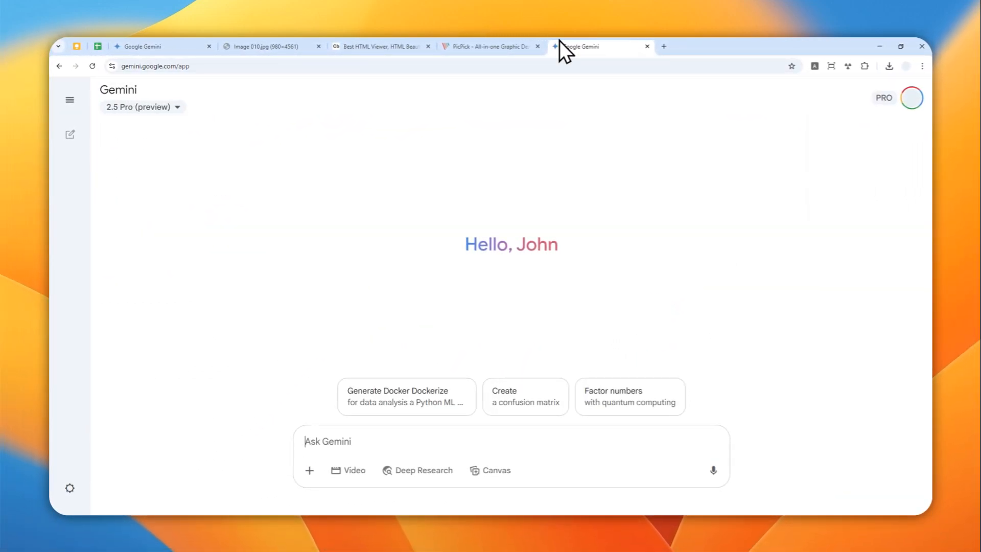
pyautogui.click(143, 108)
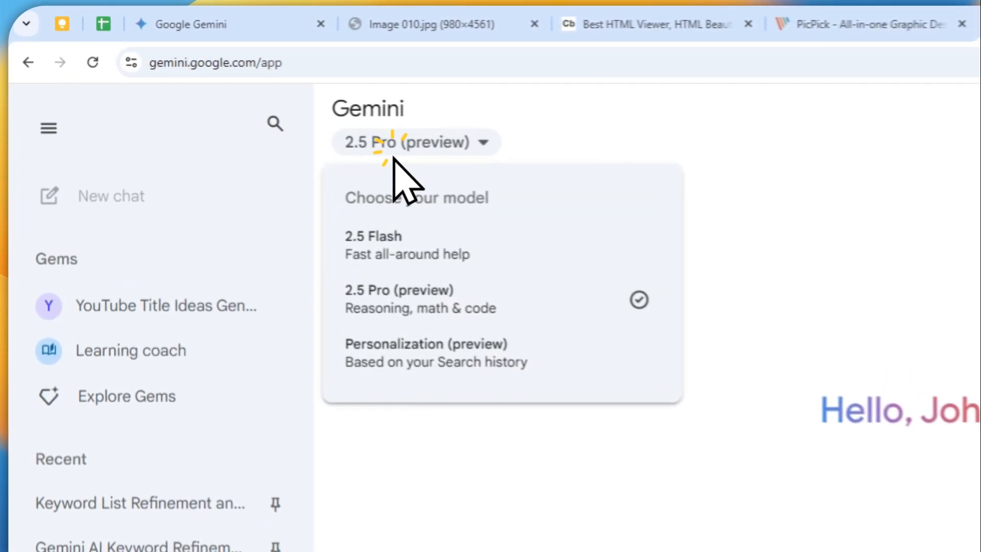
pyautogui.moveTo(513, 338)
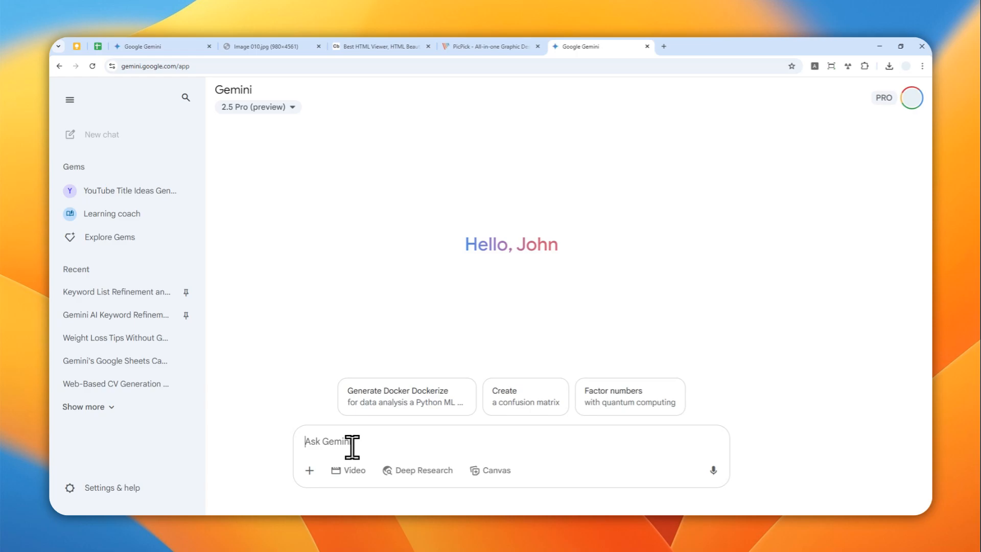
# Step: Send a prompt asking for a Canvas document on the benefits of cycling an e-bike to work
pyautogui.write('Generate a document about the benefits of cycli')
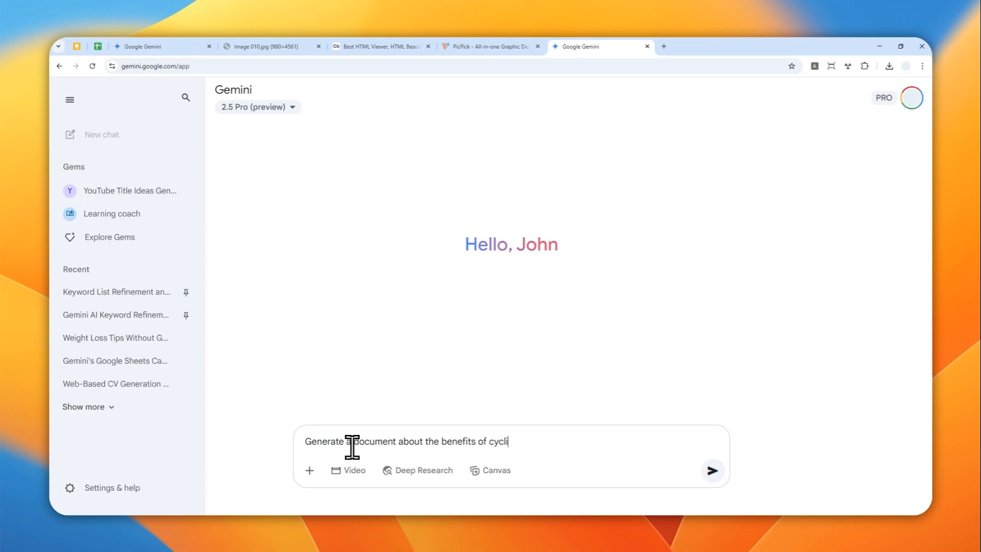
pyautogui.write('ng an e-bike t')
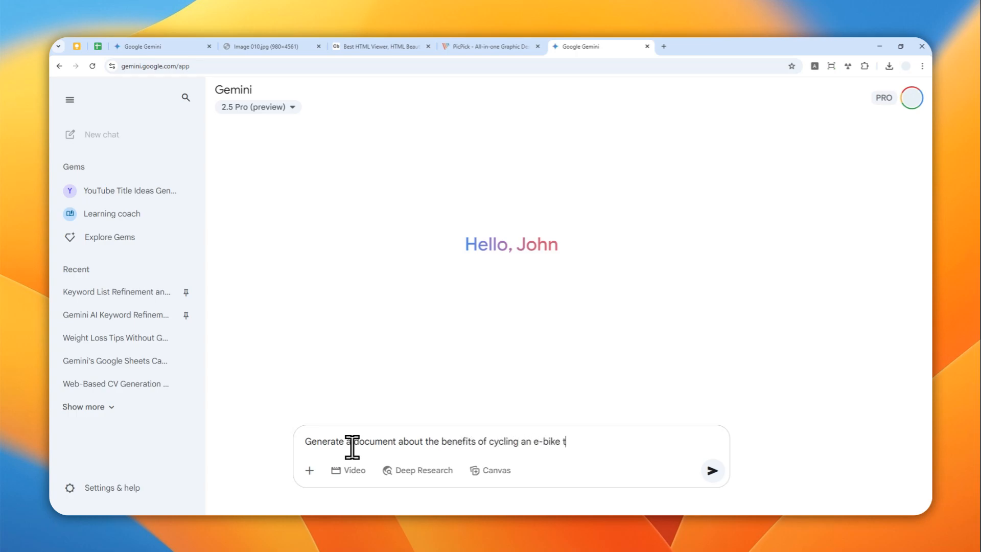
pyautogui.write('o work')
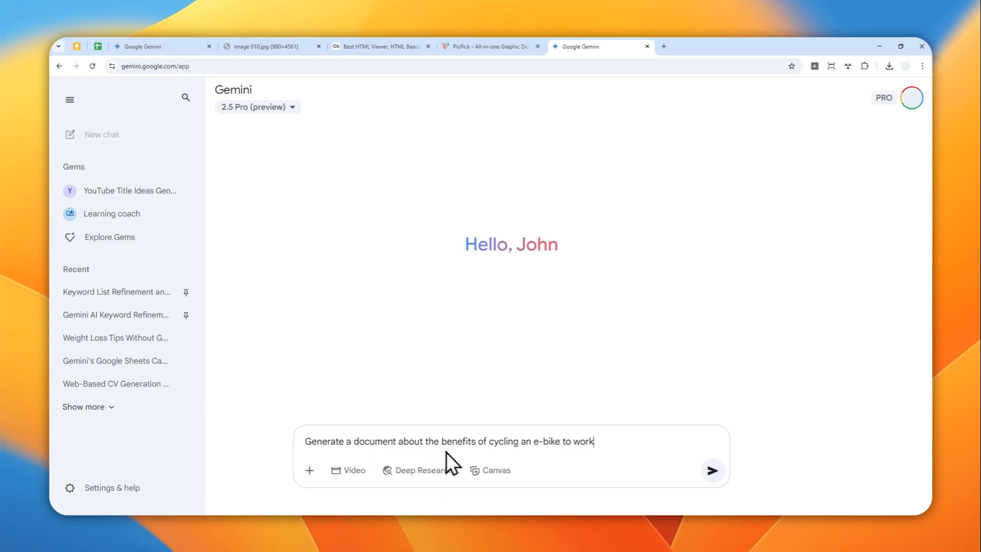
pyautogui.click(490, 469)
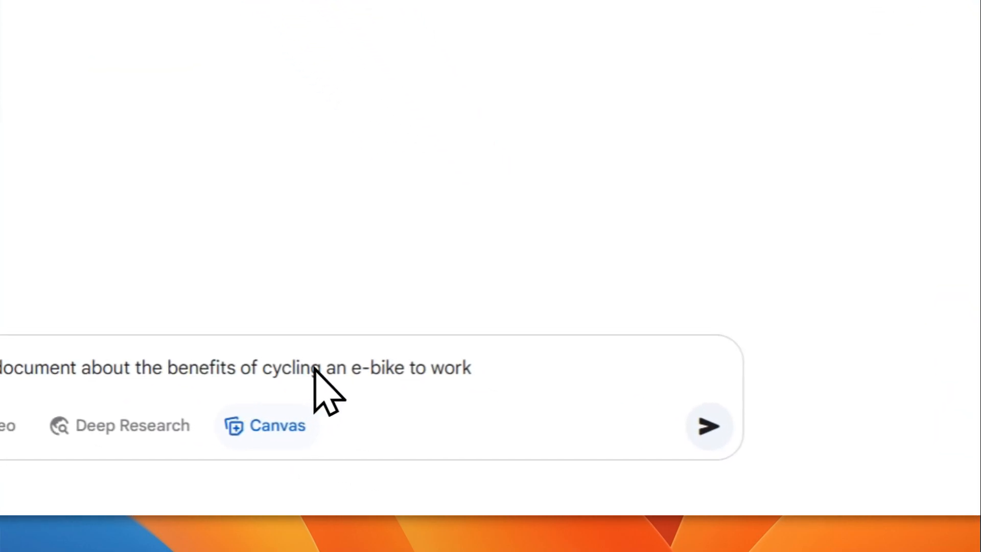
pyautogui.click(709, 425)
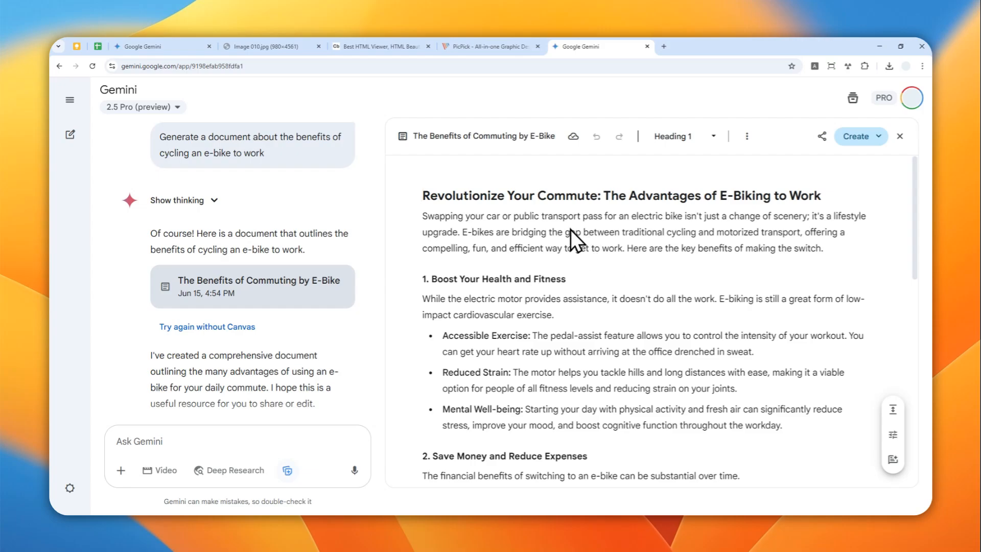
pyautogui.moveTo(606, 260)
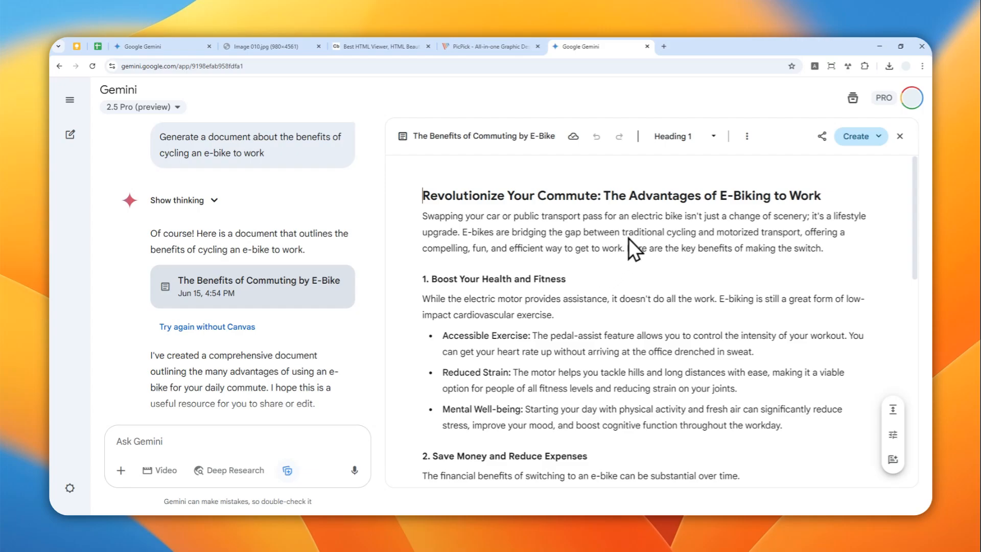
# Step: Read through the generated 'The Benefits of Commuting by E-Bike' document to its conclusion
pyautogui.scroll(-3)
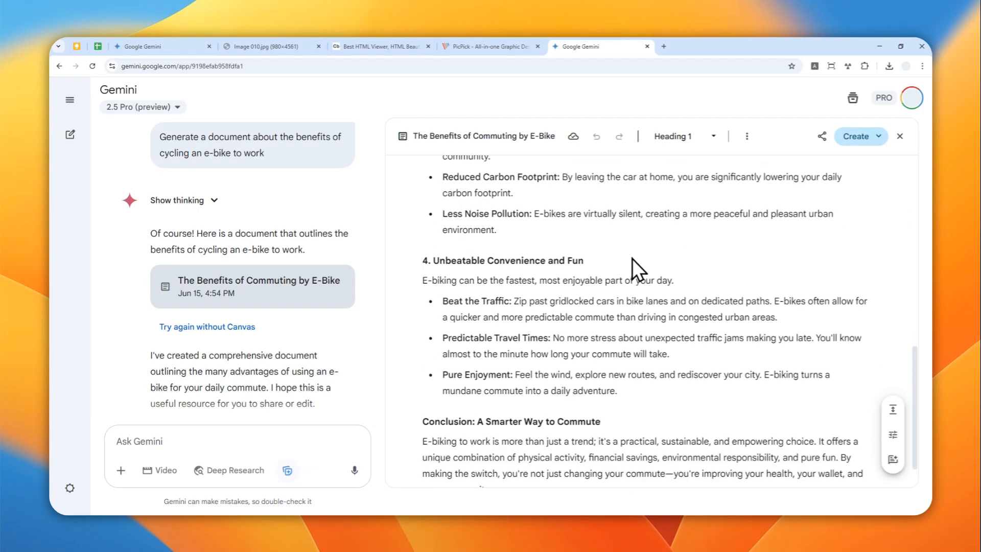
pyautogui.scroll(-3)
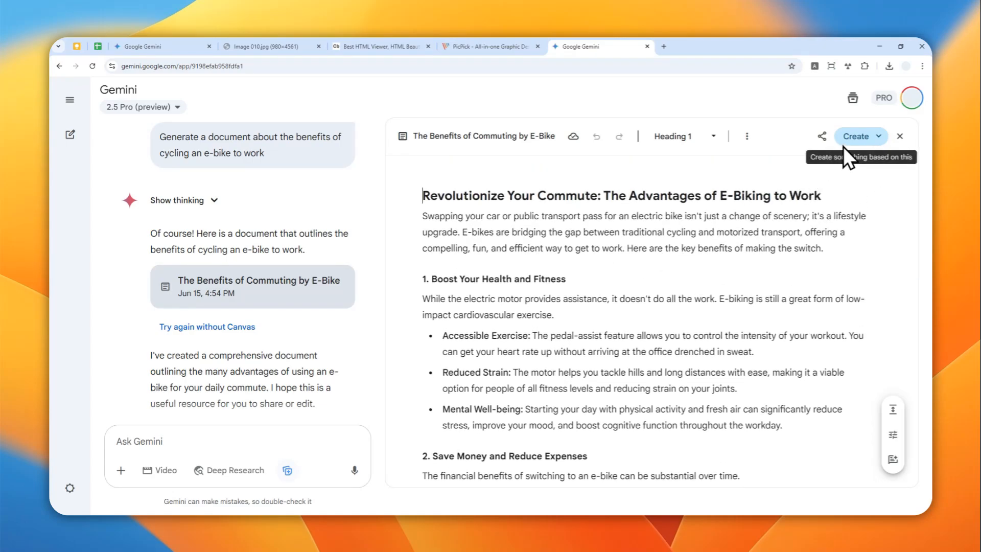
pyautogui.moveTo(655, 433)
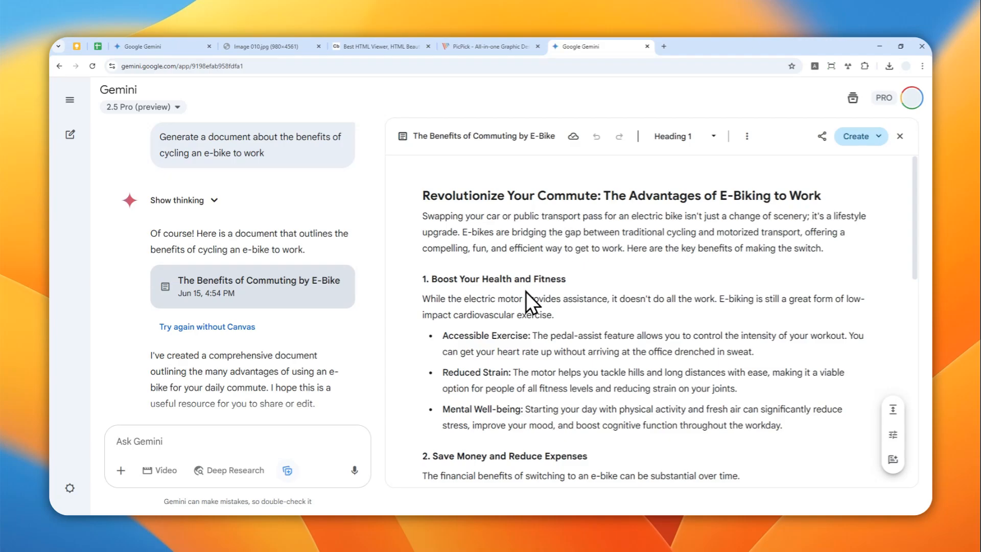
pyautogui.moveTo(746, 260)
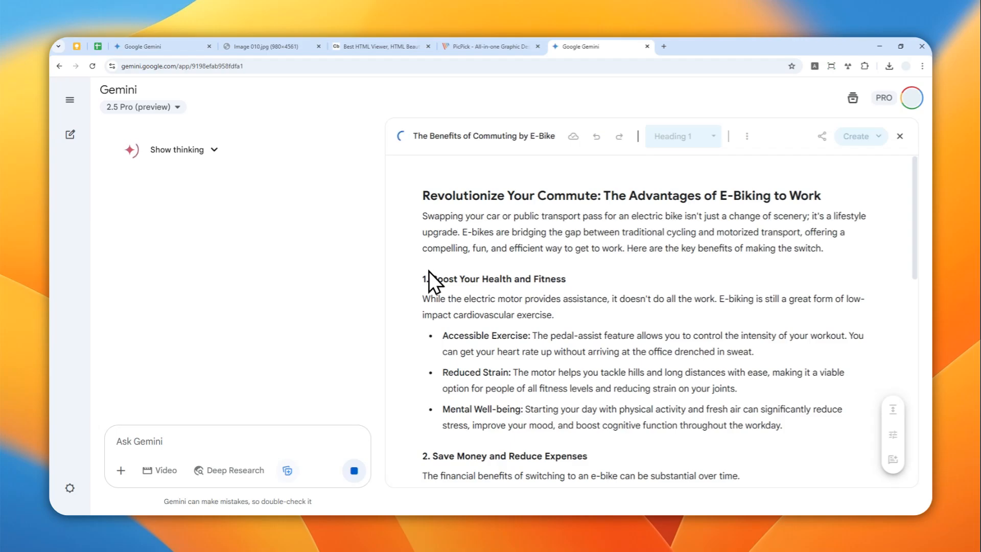
pyautogui.moveTo(552, 286)
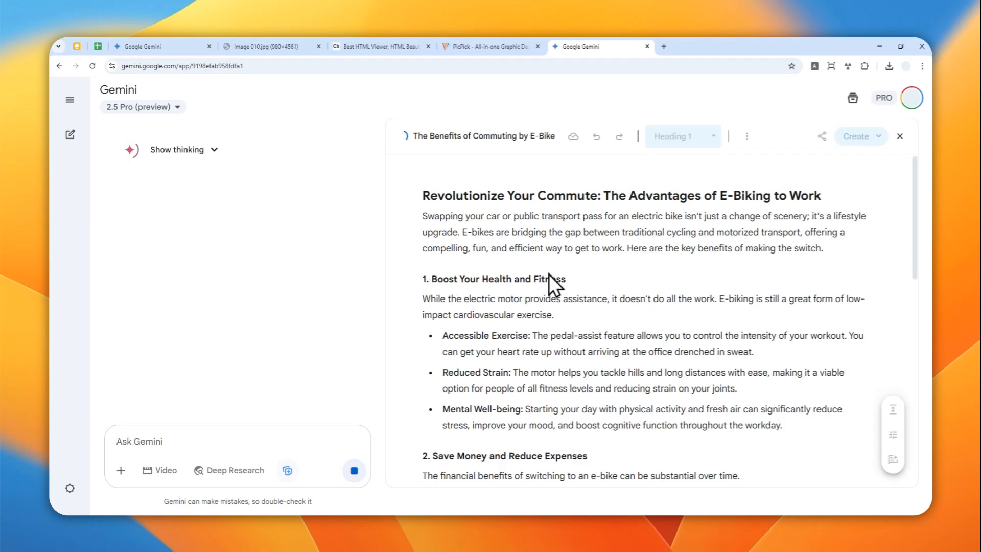
pyautogui.moveTo(519, 297)
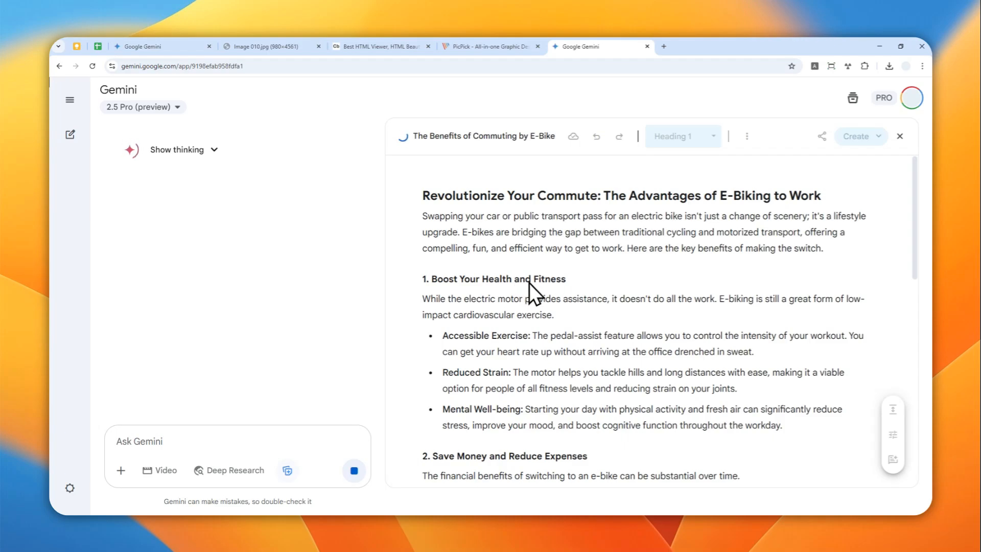
pyautogui.moveTo(530, 303)
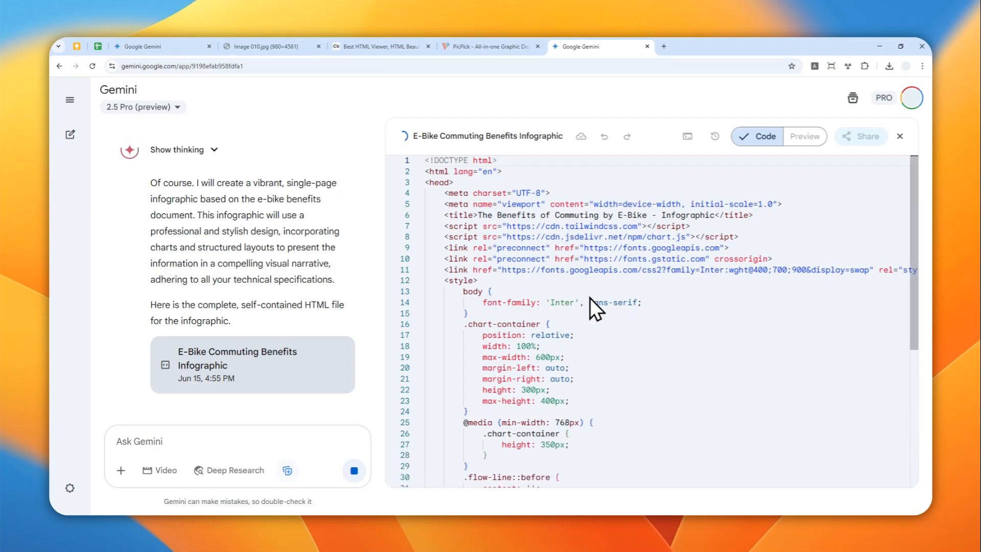
pyautogui.moveTo(510, 416)
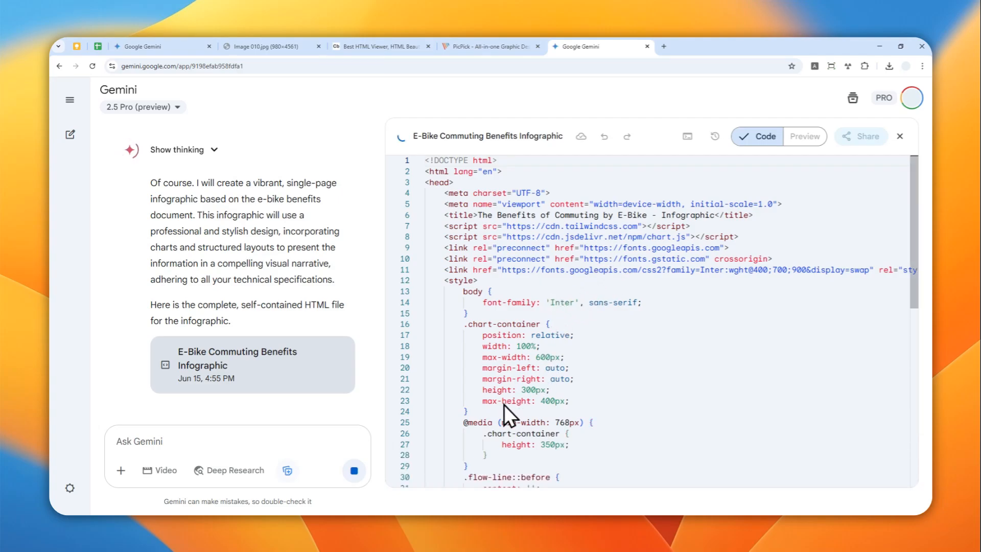
# Step: Turn the e-bike document into an HTML infographic via Create > Infographic
pyautogui.click(804, 136)
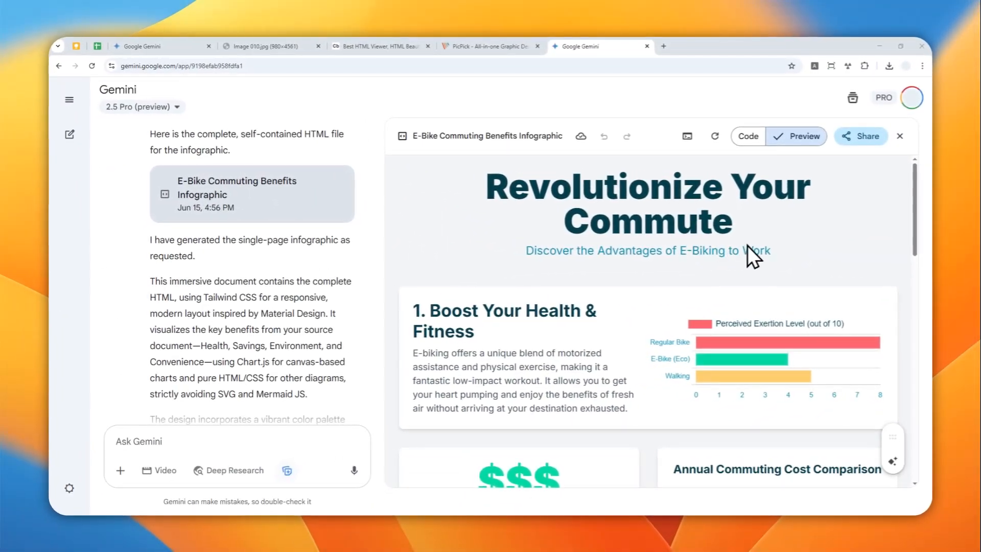
pyautogui.scroll(-3)
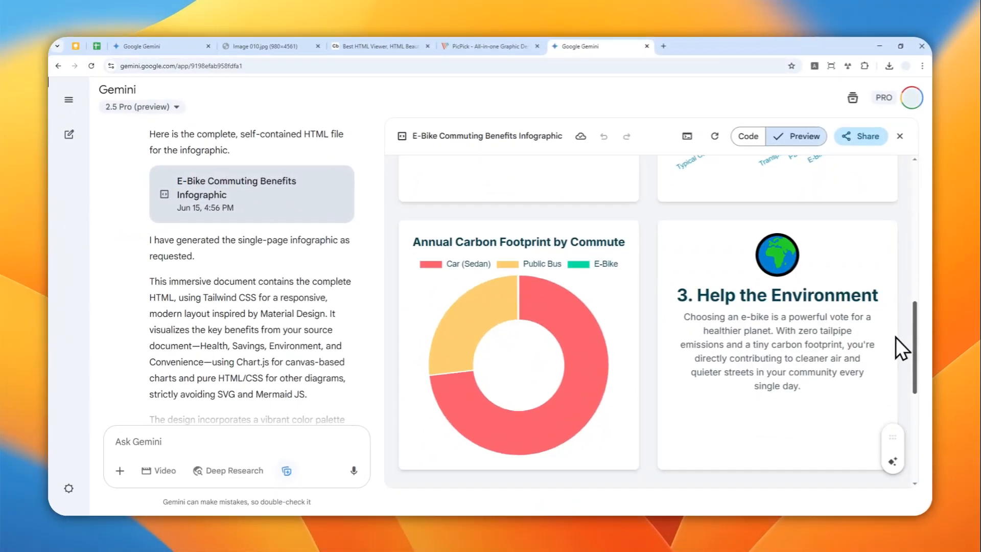
pyautogui.scroll(-3)
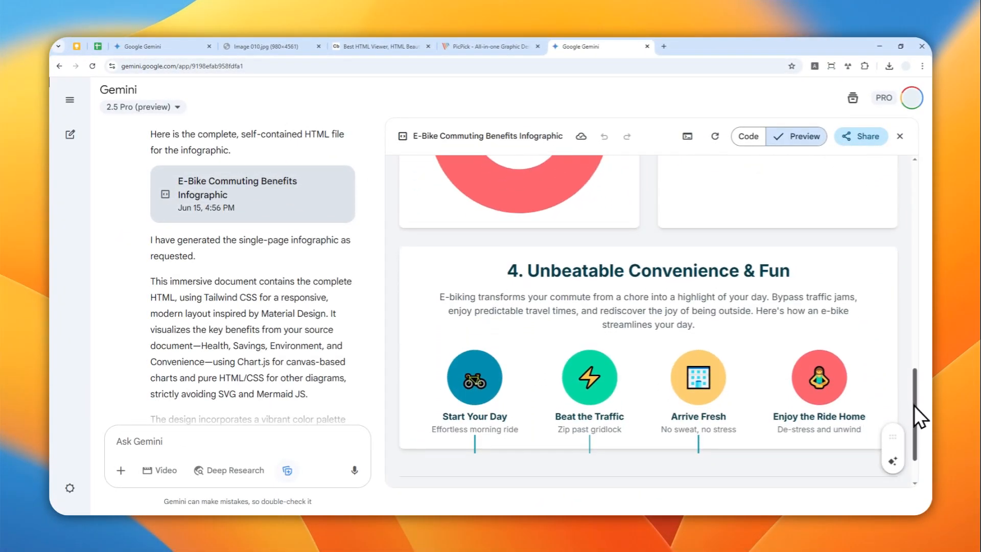
pyautogui.scroll(-3)
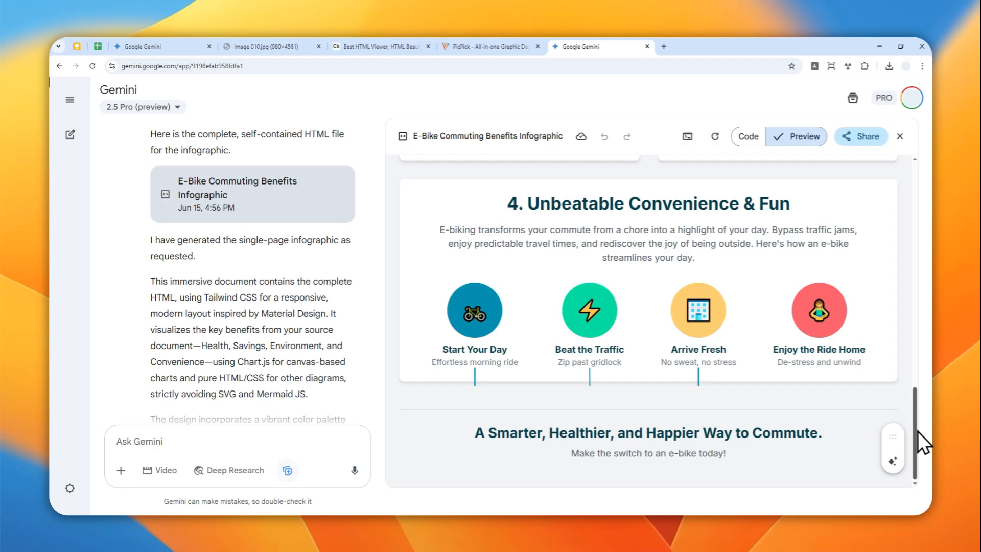
pyautogui.scroll(3)
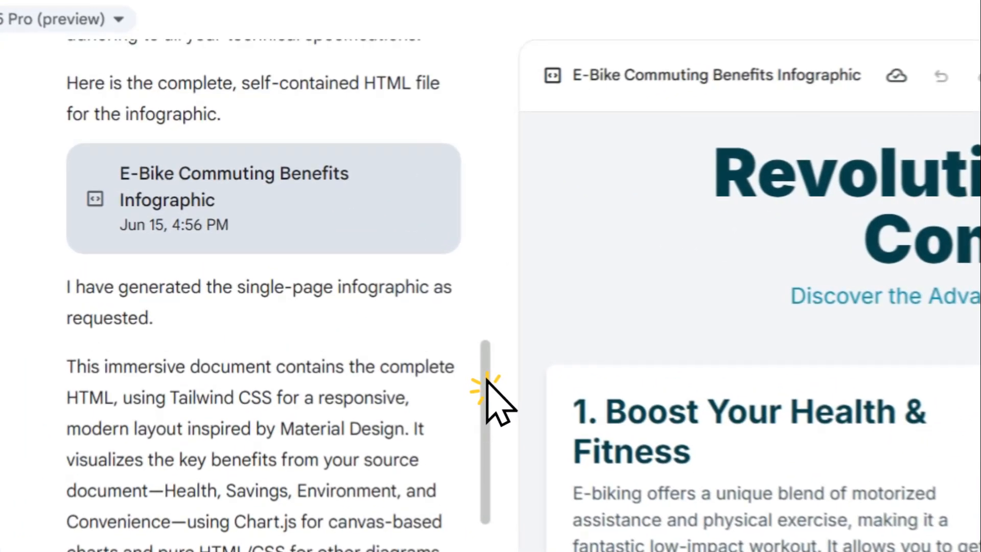
pyautogui.scroll(3)
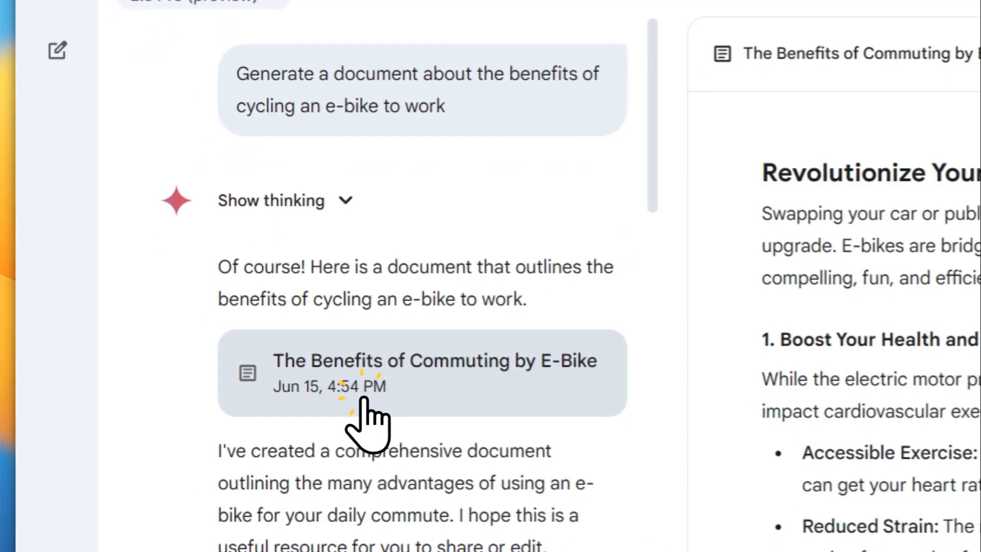
pyautogui.moveTo(572, 232)
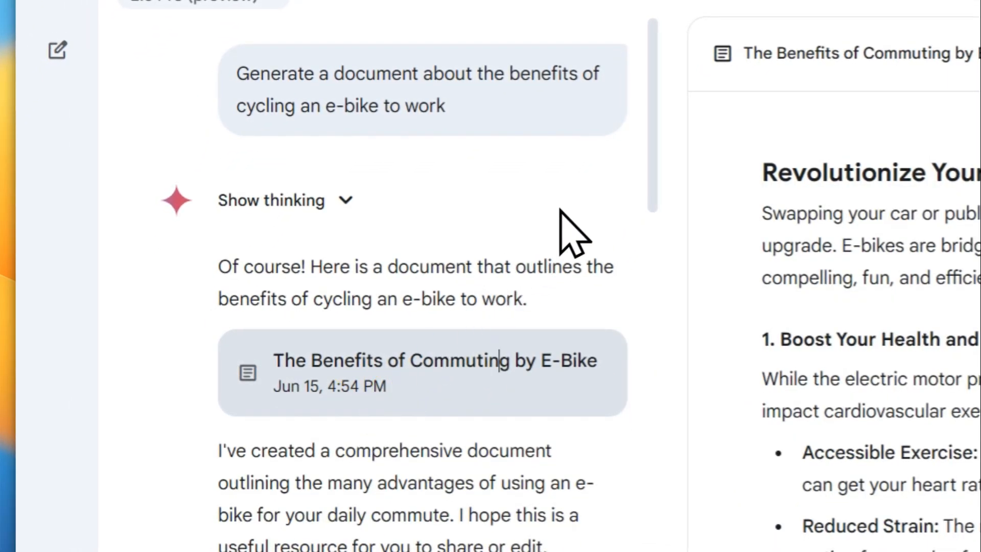
pyautogui.scroll(-3)
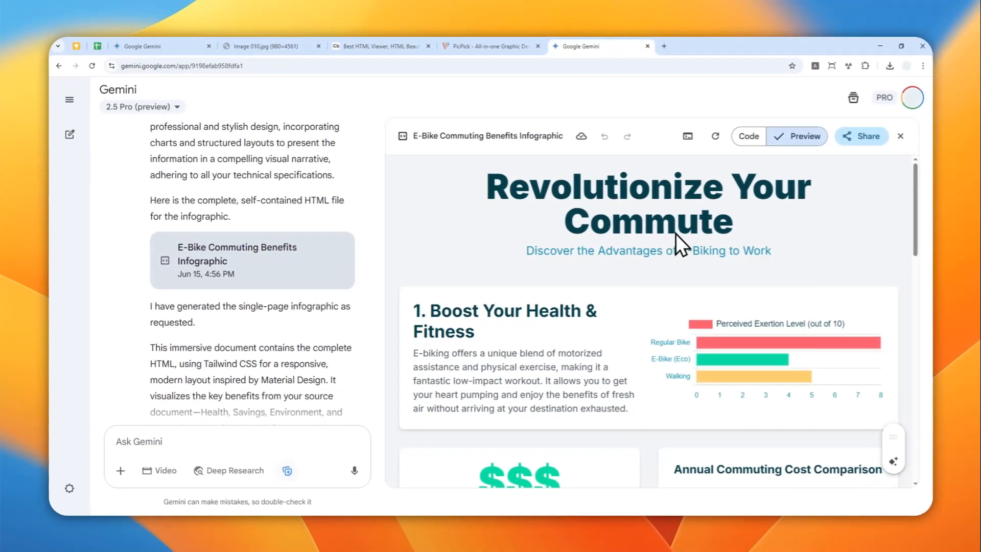
pyautogui.moveTo(659, 216)
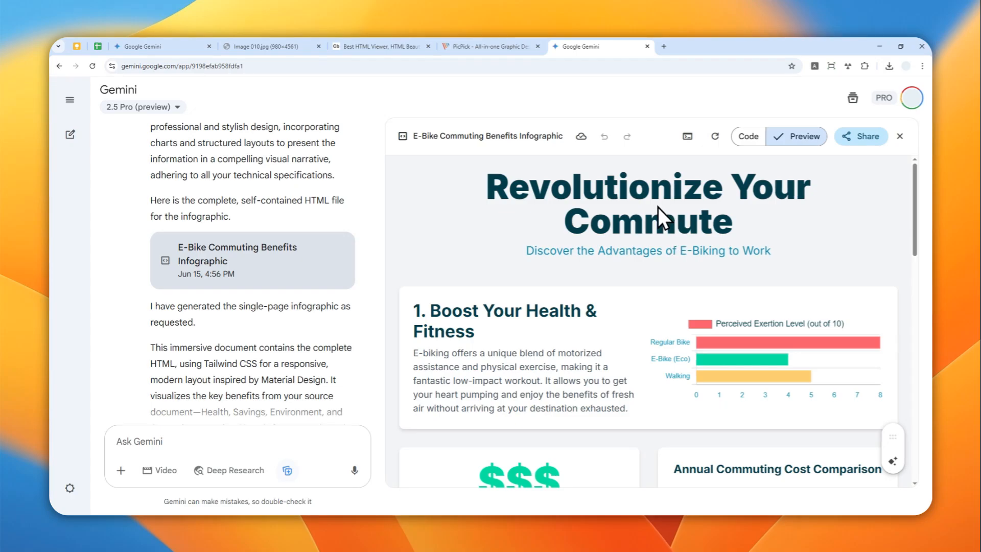
# Step: Show the infographic's HTML source in the Code view and copy all of it
pyautogui.click(747, 136)
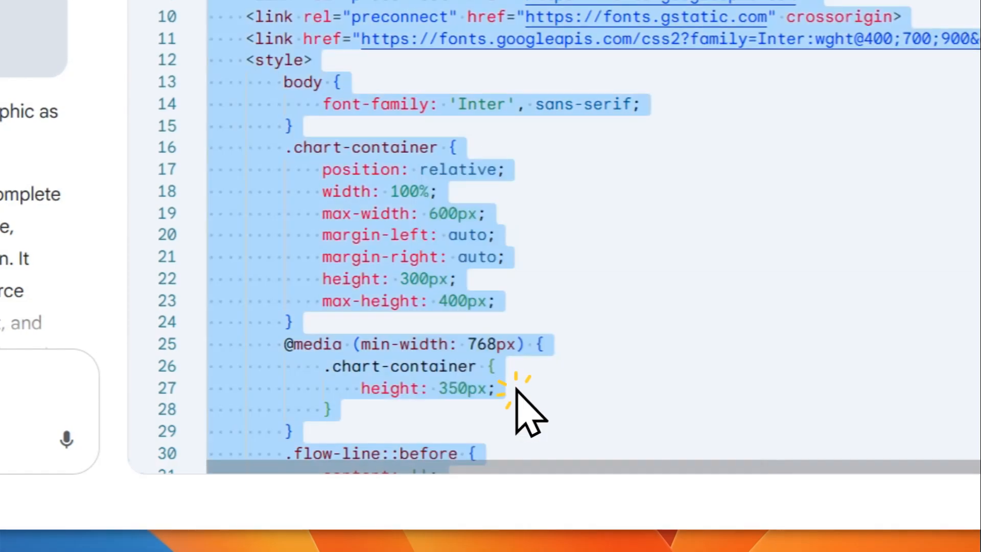
pyautogui.scroll(3)
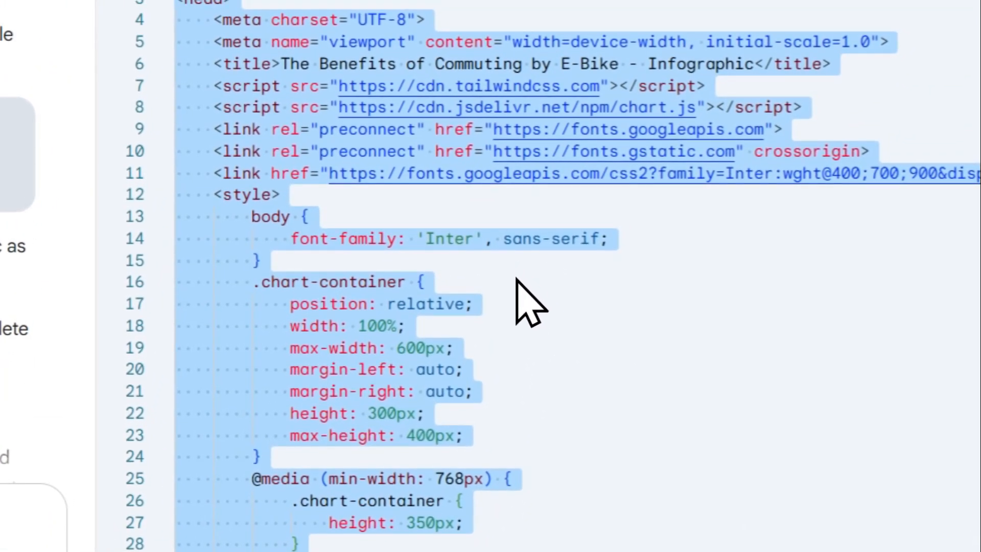
# Step: Paste the HTML into Code Beautify's viewer and launch the rendered infographic as its own page
pyautogui.click(545, 53)
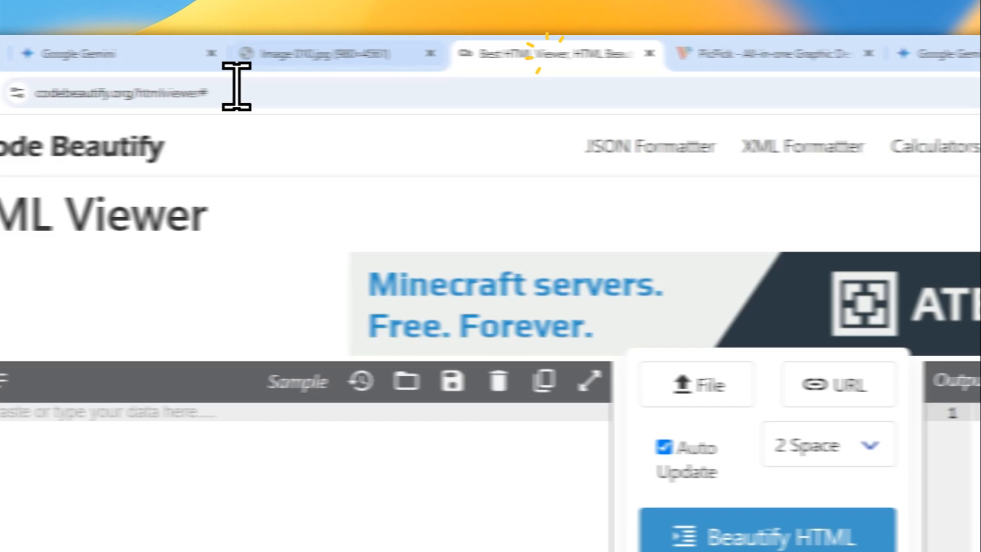
pyautogui.click(275, 95)
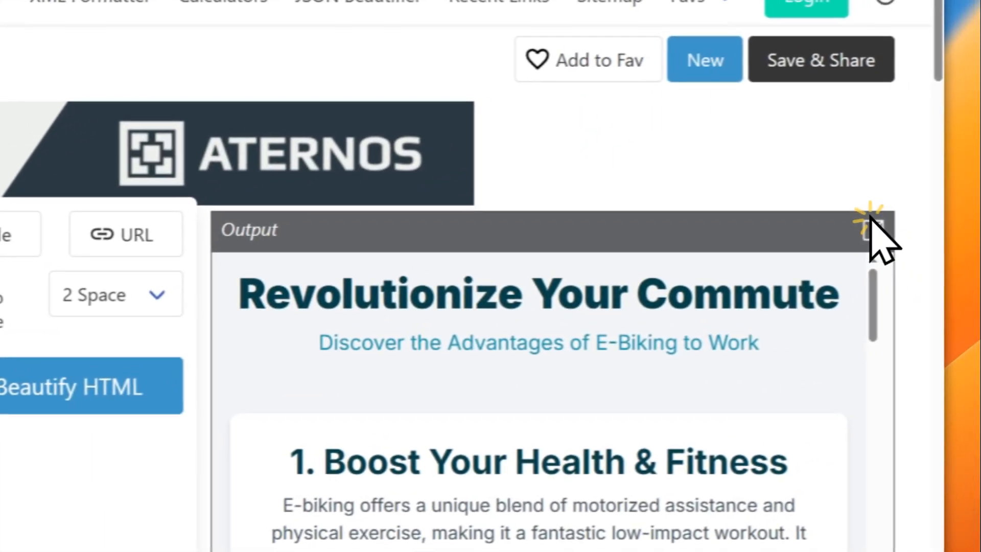
pyautogui.click(866, 228)
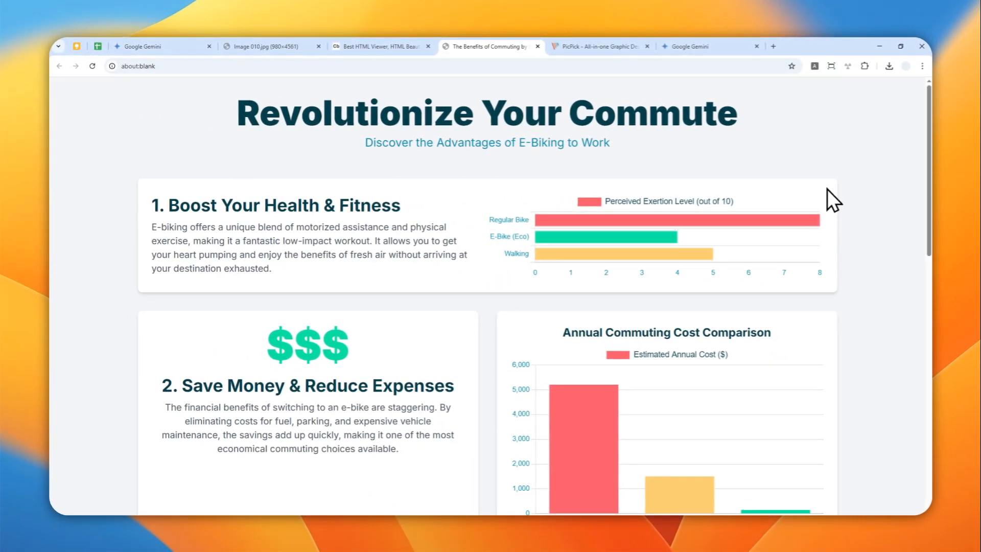
pyautogui.moveTo(869, 162)
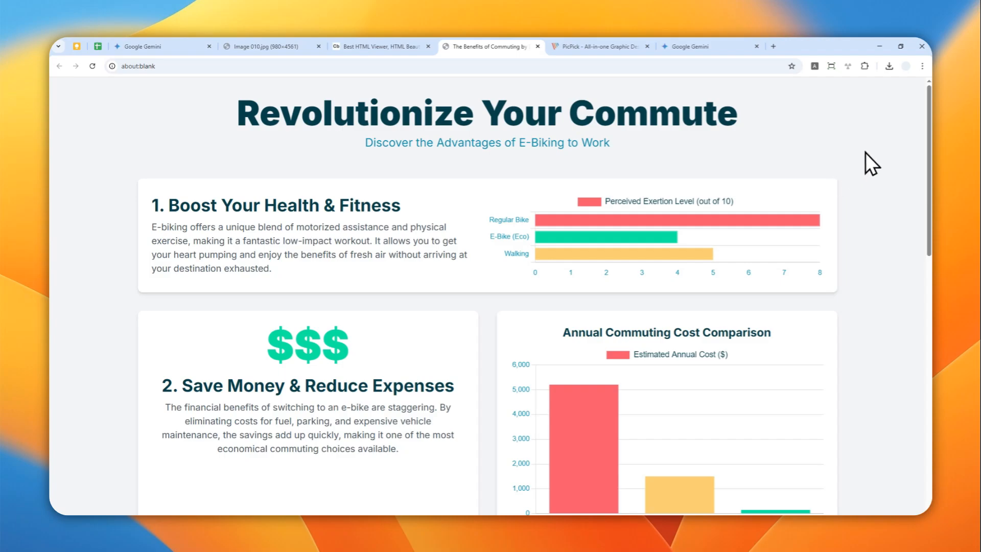
# Step: Look over the standalone infographic page's charts, then go to the PicPick website
pyautogui.scroll(-3)
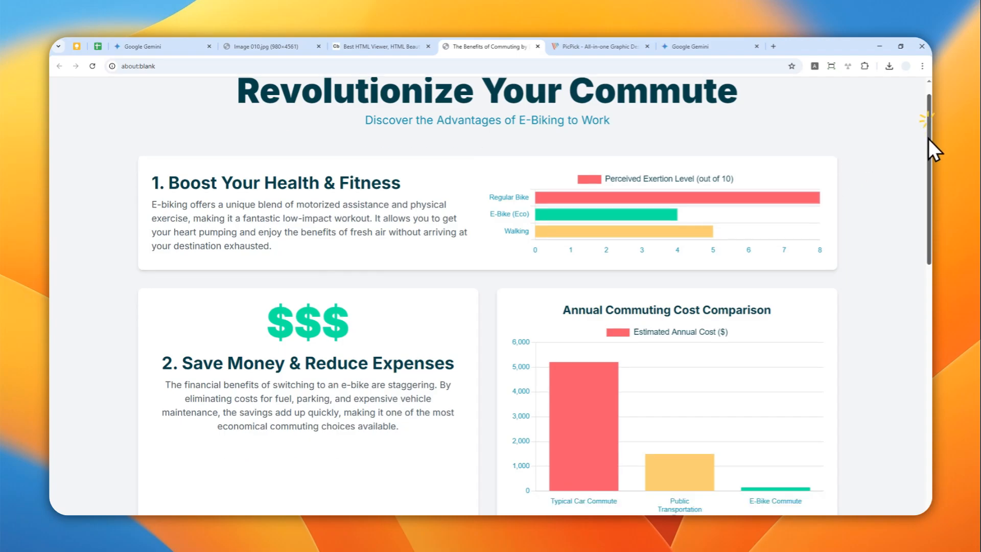
pyautogui.scroll(-3)
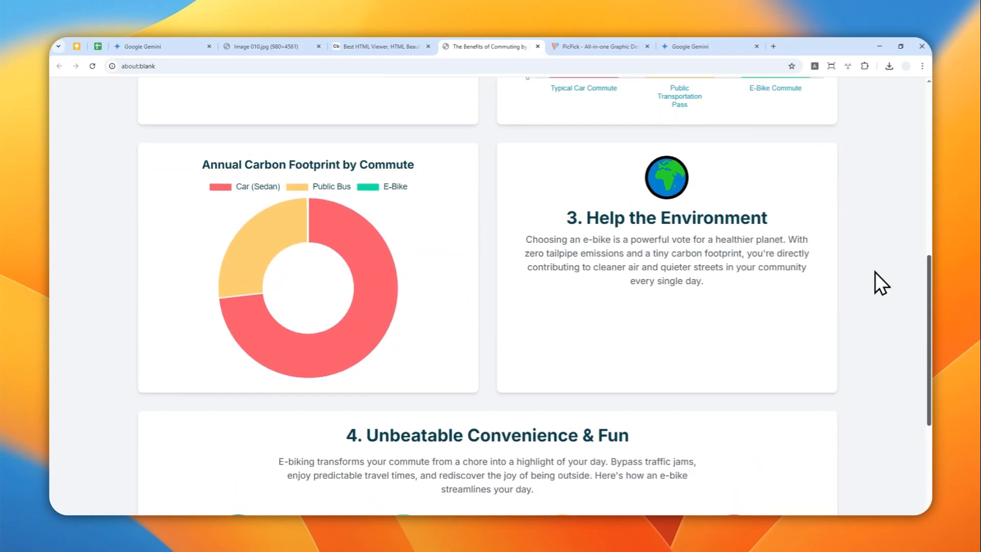
pyautogui.scroll(3)
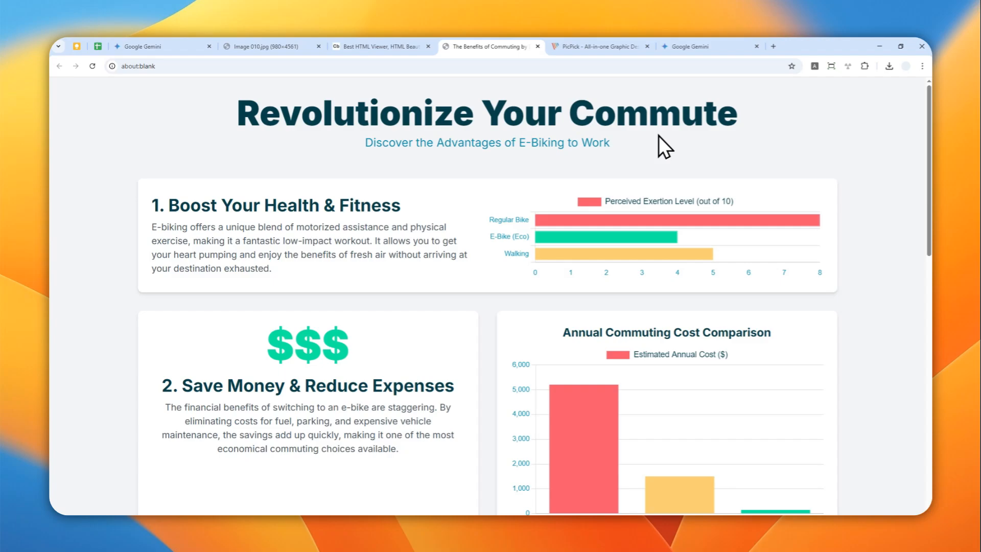
pyautogui.click(597, 46)
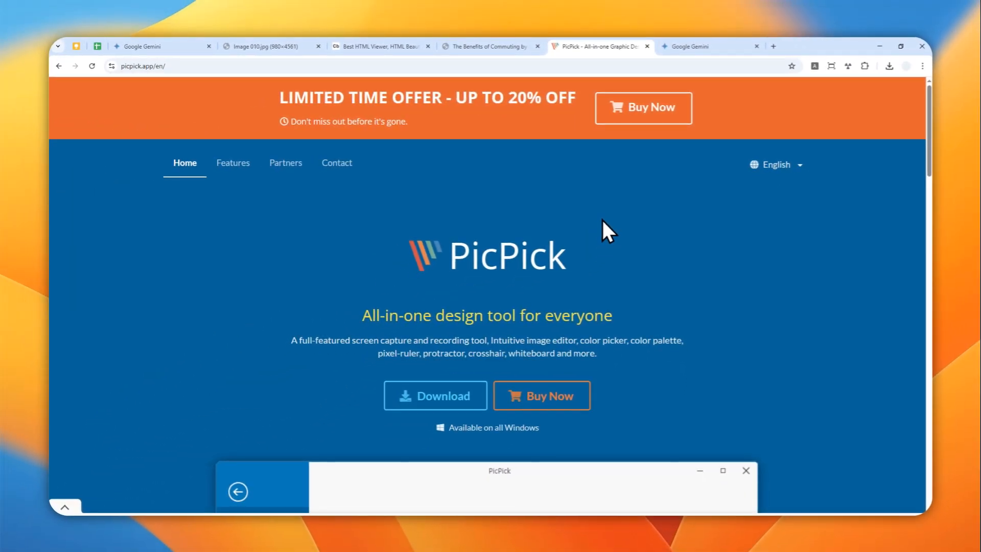
pyautogui.moveTo(592, 222)
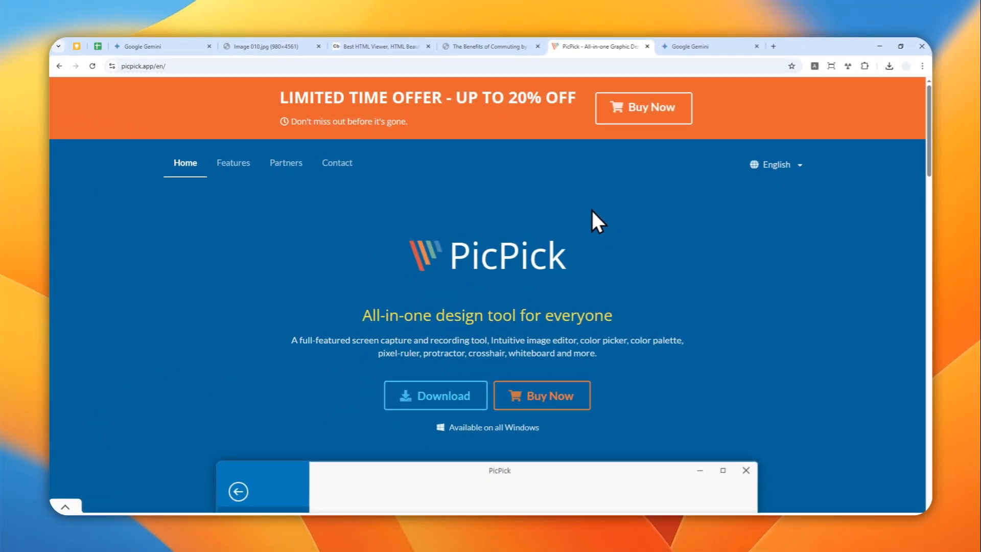
# Step: Return from PicPick's home page to the 'The Benefits of Commuting by E-Bike' tab
pyautogui.click(492, 46)
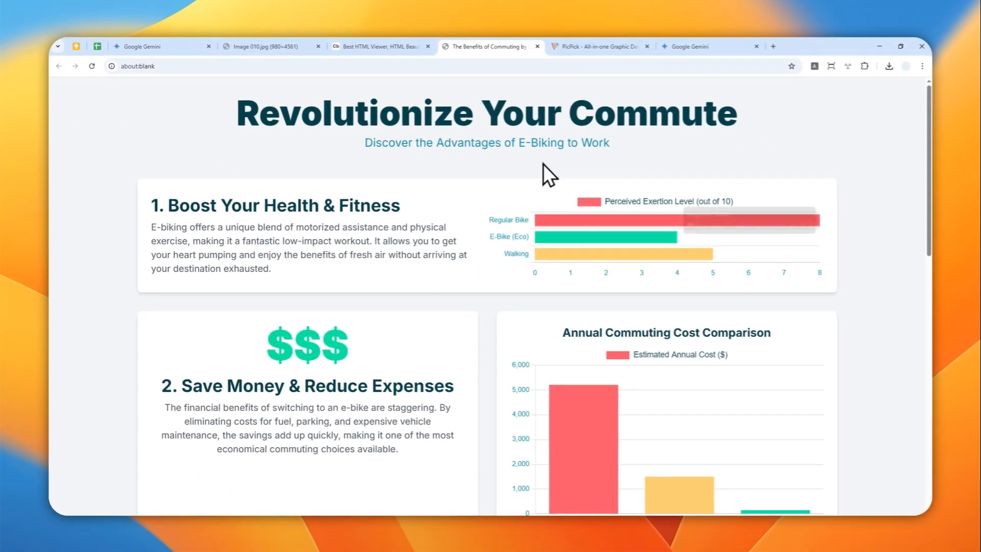
pyautogui.moveTo(737, 188)
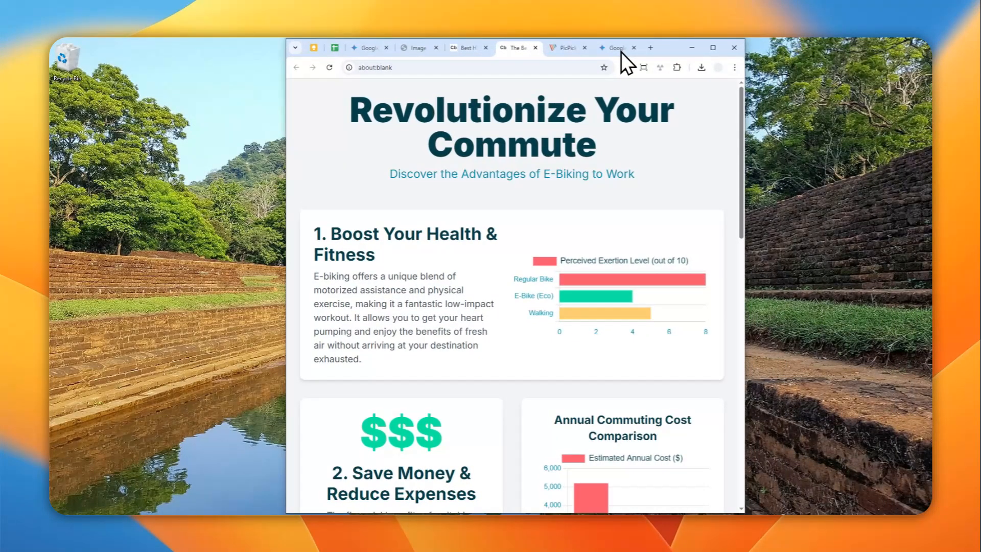
pyautogui.moveTo(672, 189)
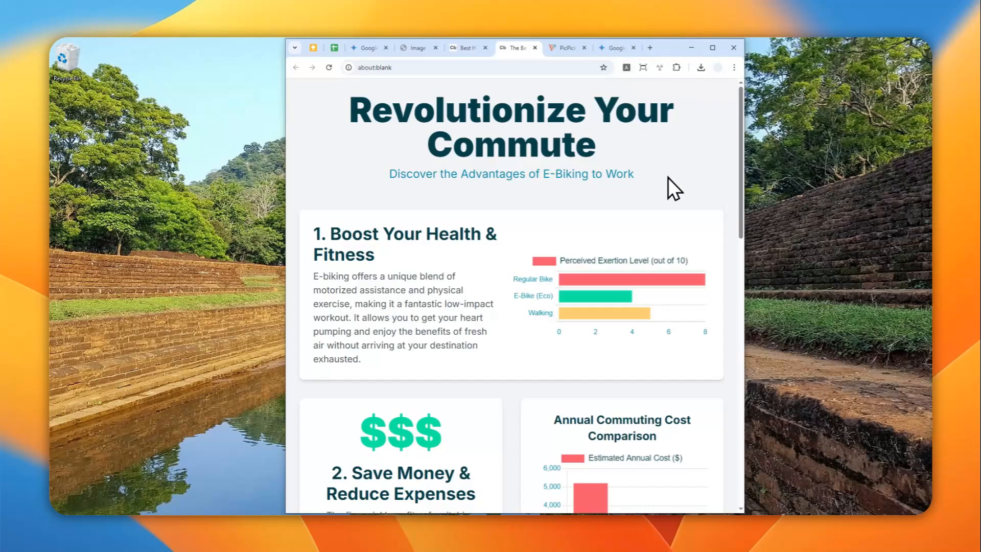
pyautogui.moveTo(716, 203)
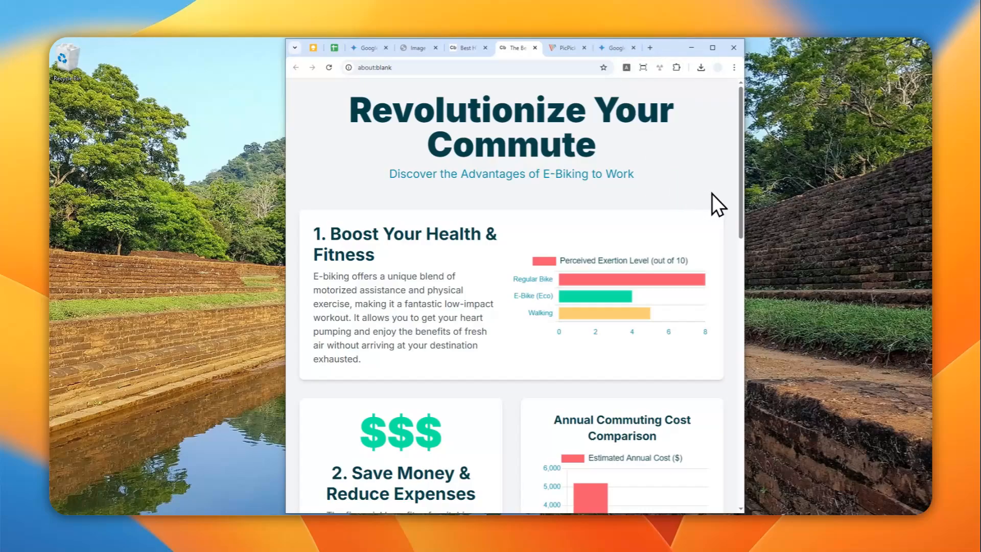
pyautogui.moveTo(749, 188)
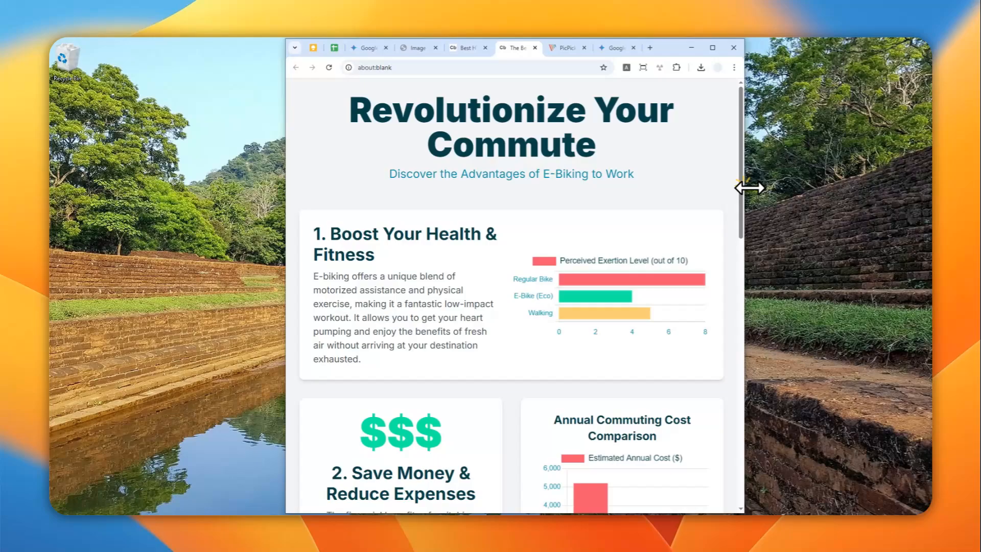
# Step: Scroll the rendered infographic page down to its closing message and back
pyautogui.scroll(-3)
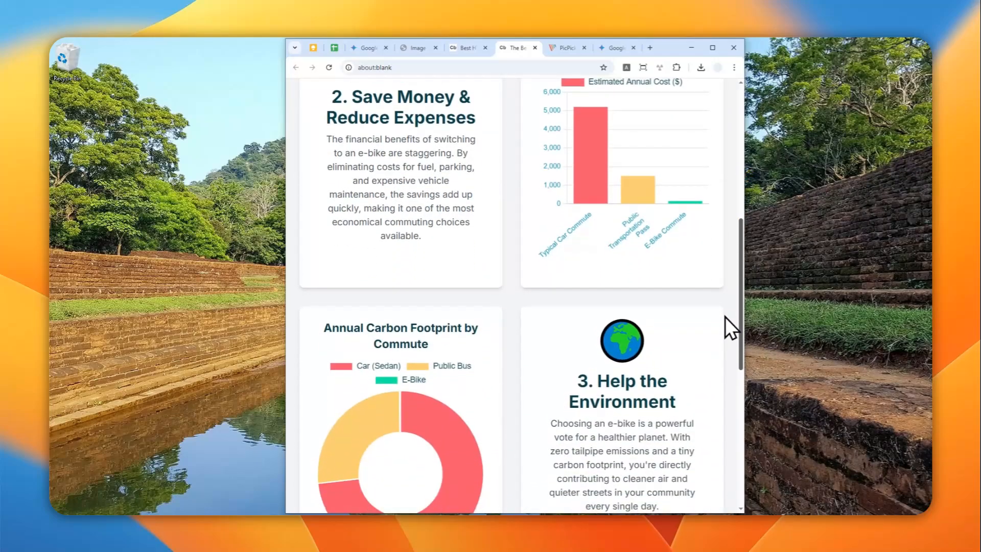
pyautogui.scroll(-3)
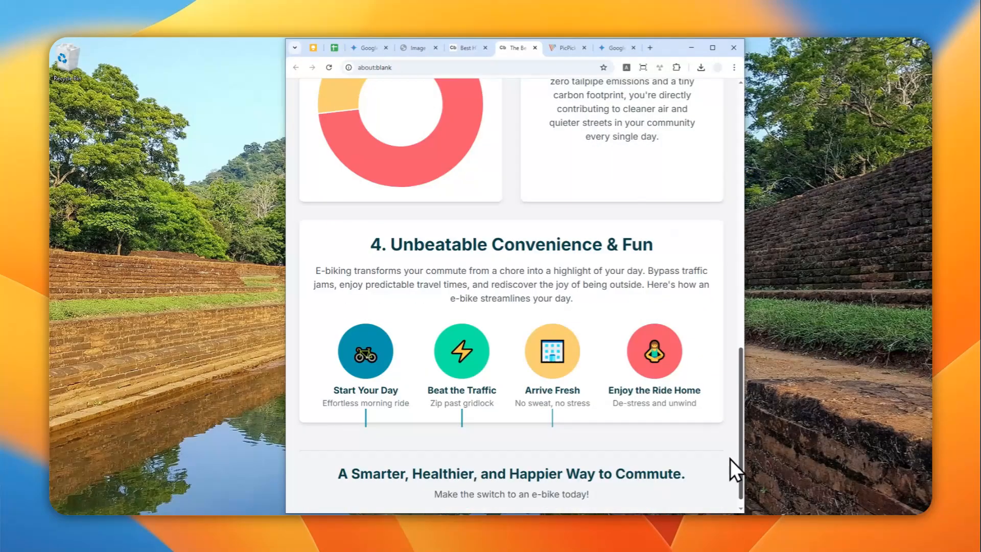
pyautogui.scroll(3)
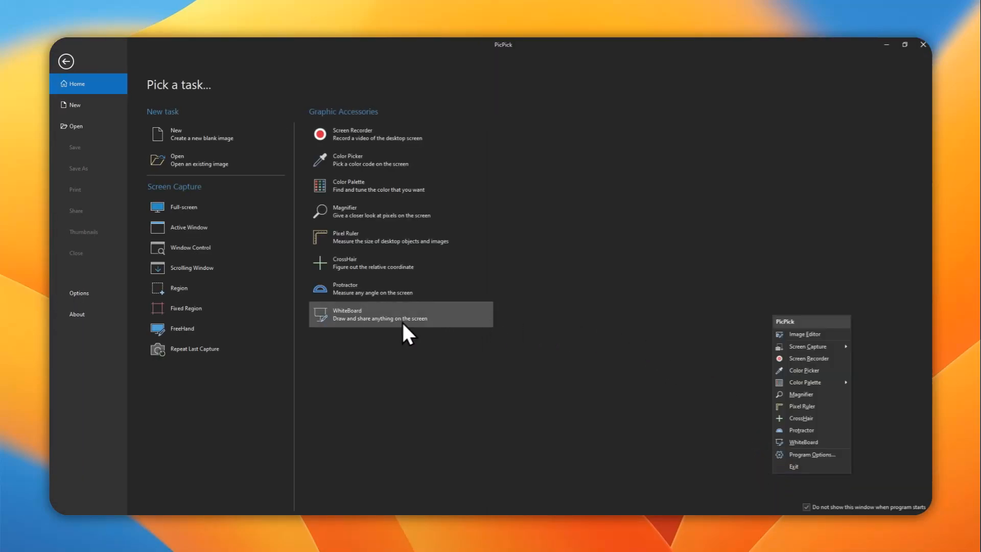
pyautogui.moveTo(201, 268)
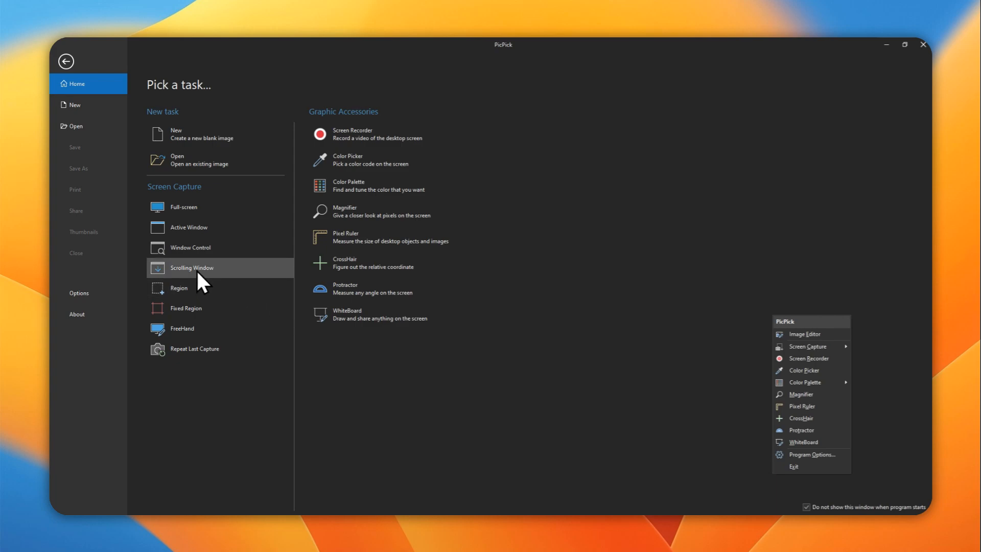
# Step: Start a Screen Capture > Scrolling Window grab in PicPick over the infographic page
pyautogui.click(193, 266)
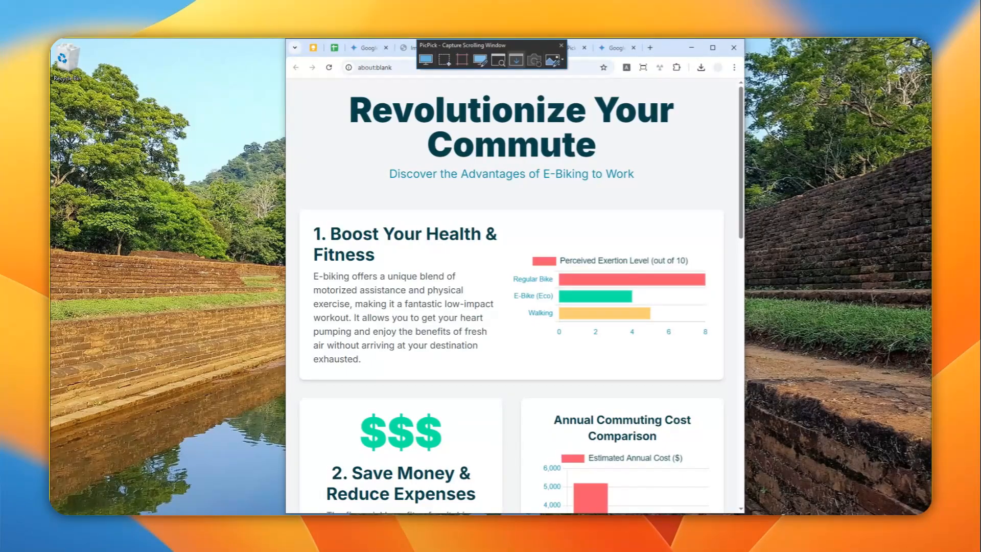
pyautogui.moveTo(444, 244)
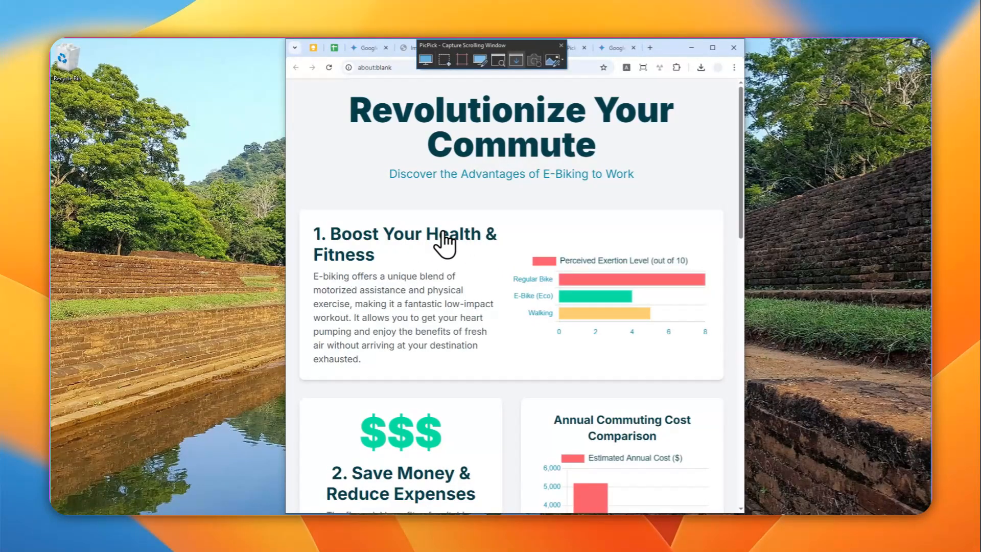
pyautogui.moveTo(410, 241)
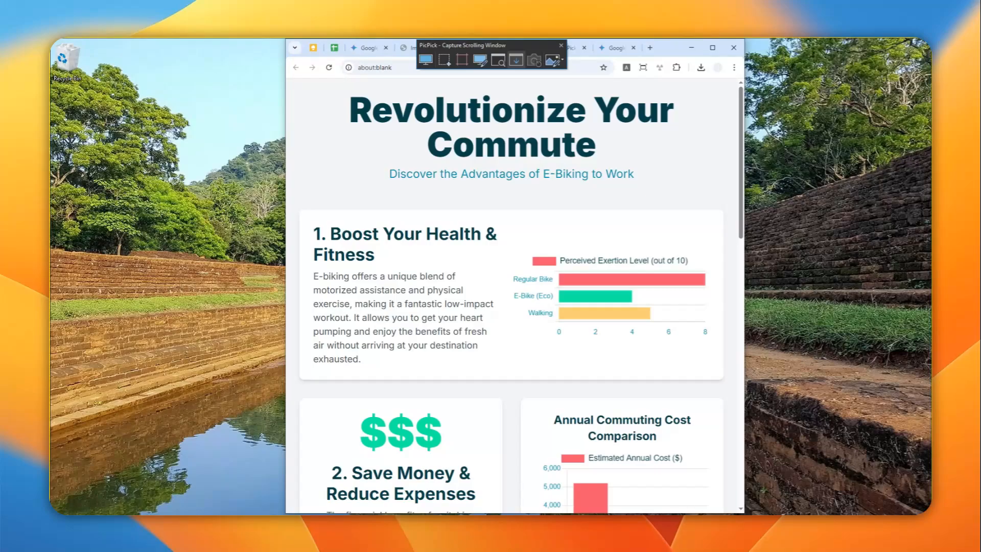
pyautogui.moveTo(436, 211)
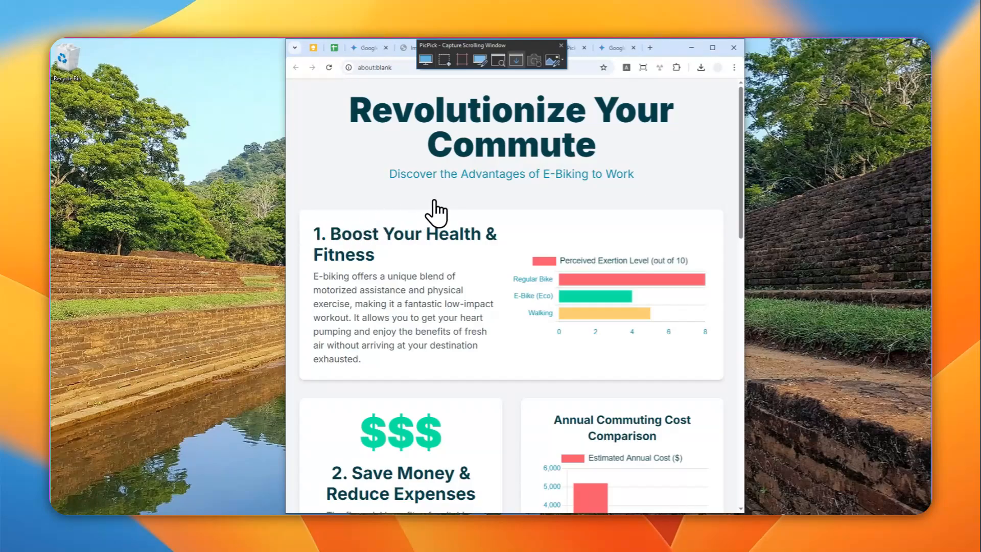
pyautogui.moveTo(350, 147)
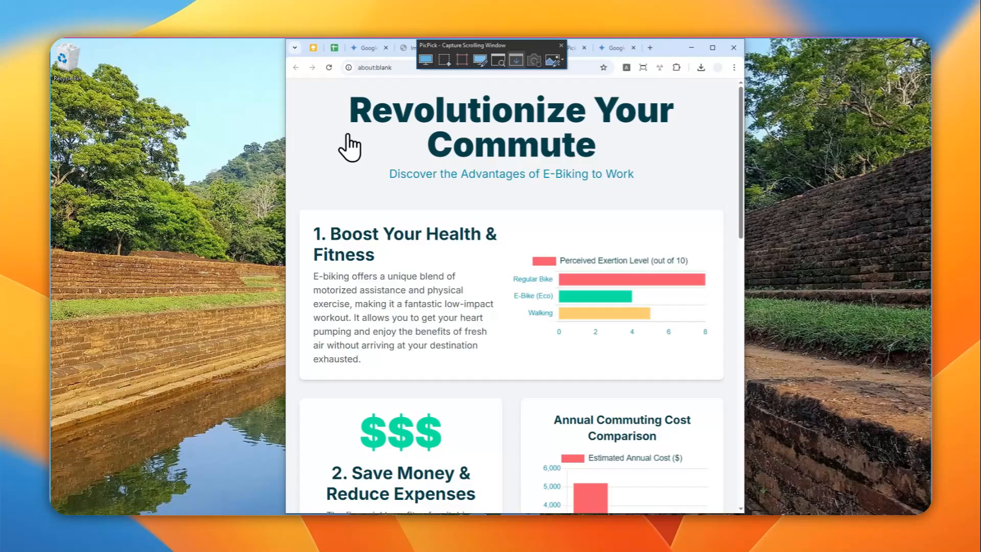
pyautogui.moveTo(331, 330)
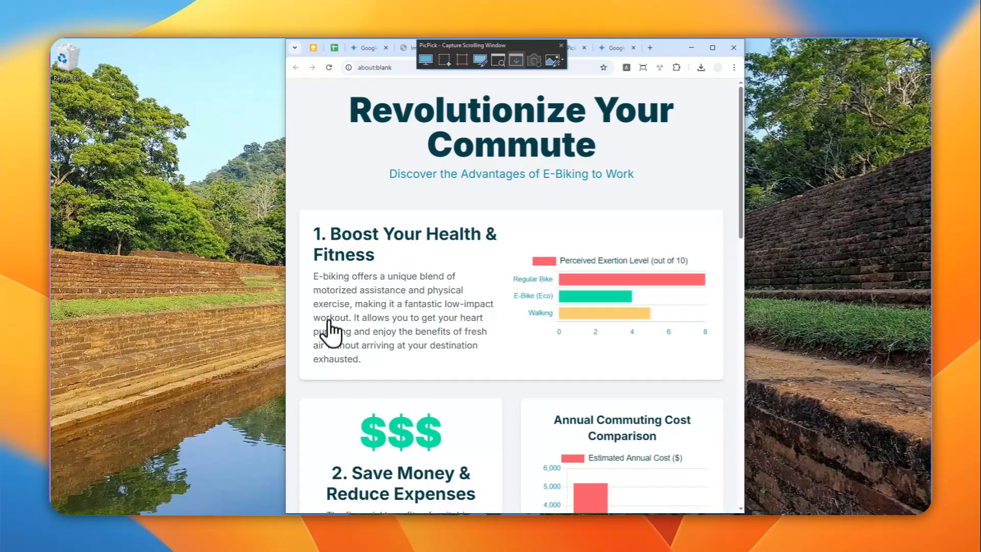
pyautogui.moveTo(618, 304)
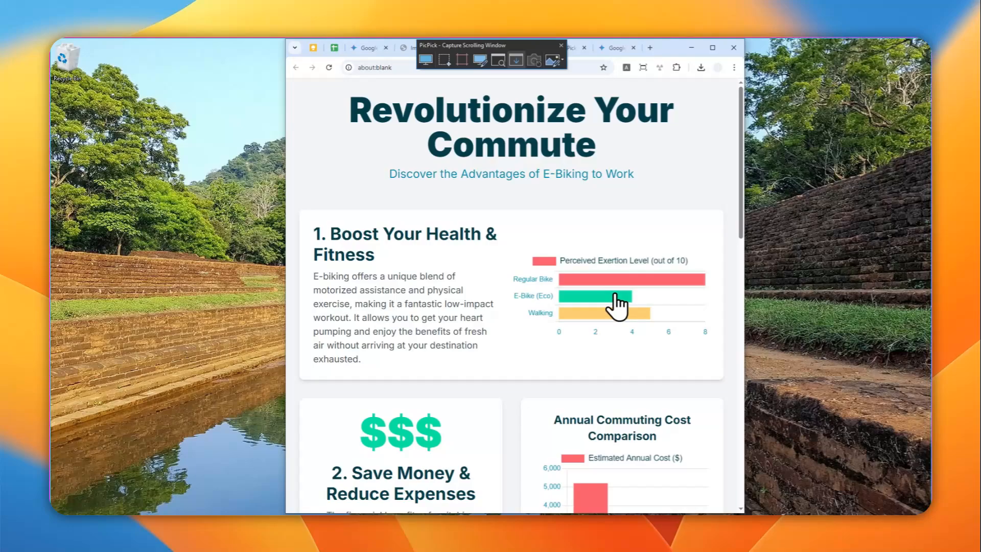
pyautogui.moveTo(534, 272)
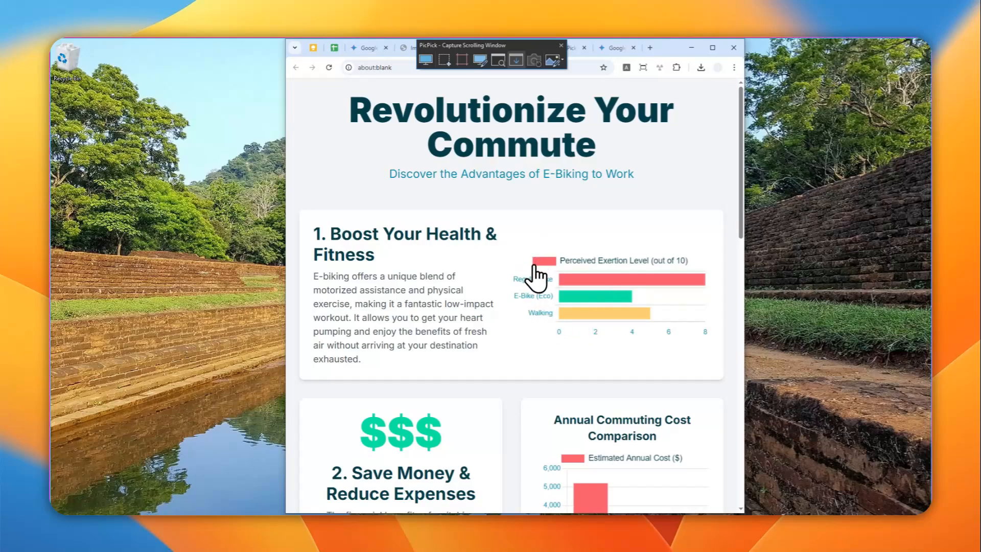
pyautogui.moveTo(396, 392)
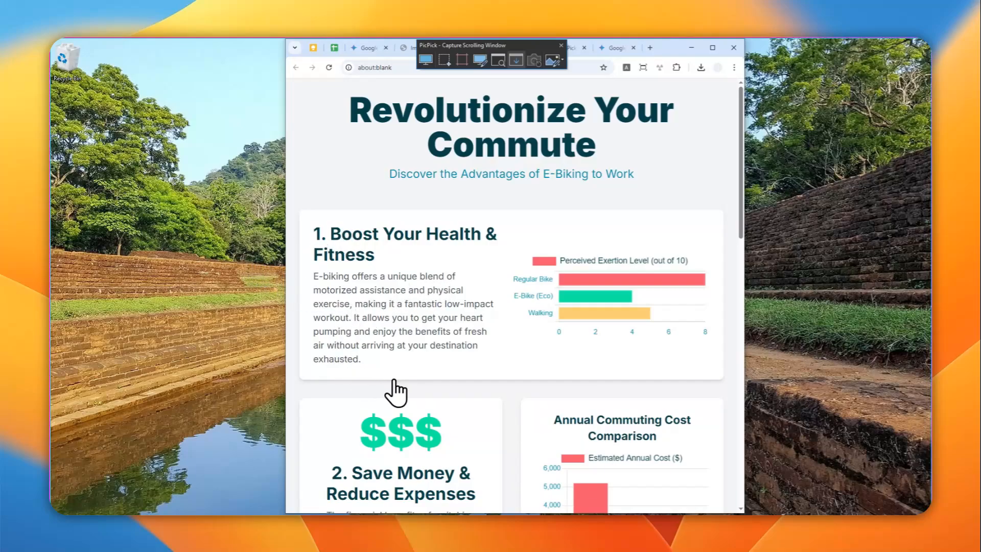
pyautogui.moveTo(433, 400)
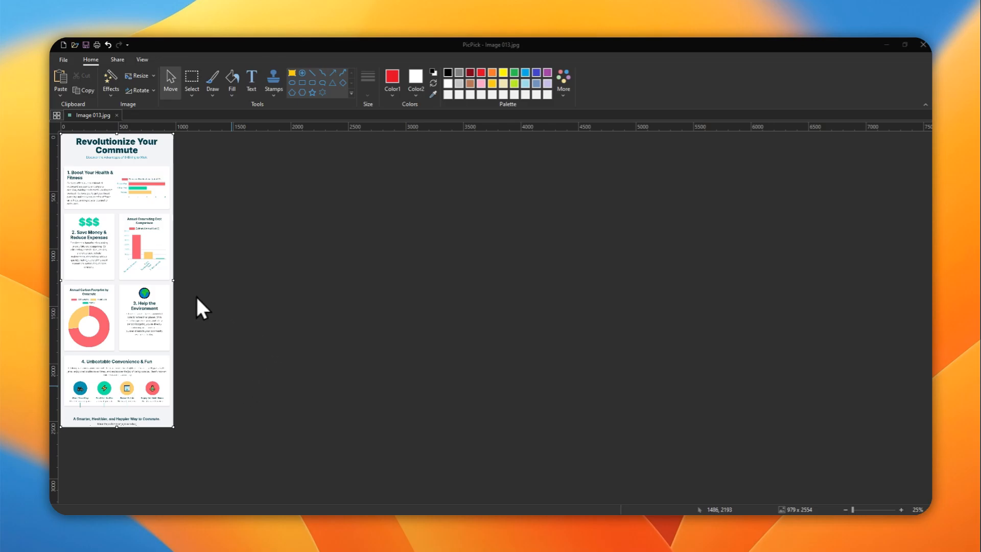
pyautogui.moveTo(144, 250)
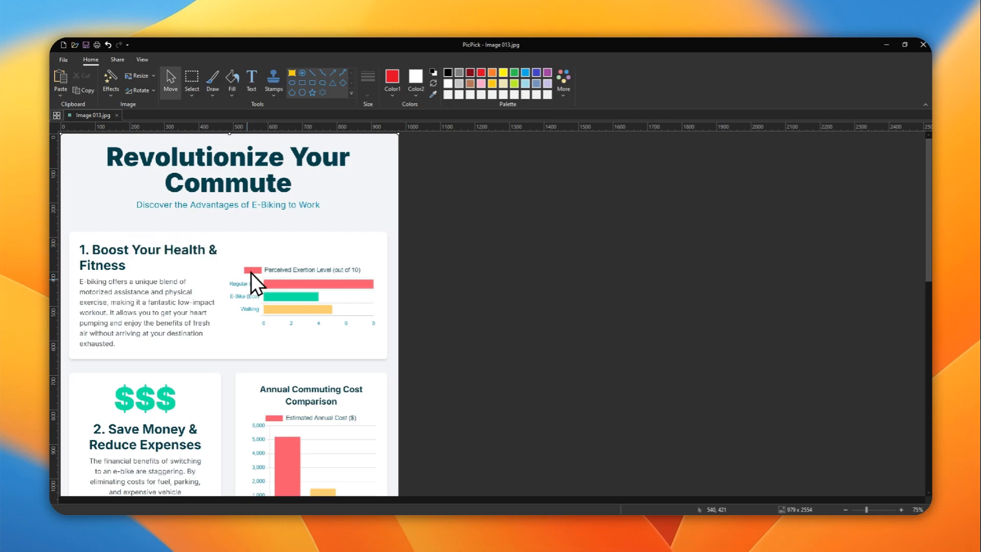
pyautogui.moveTo(398, 280)
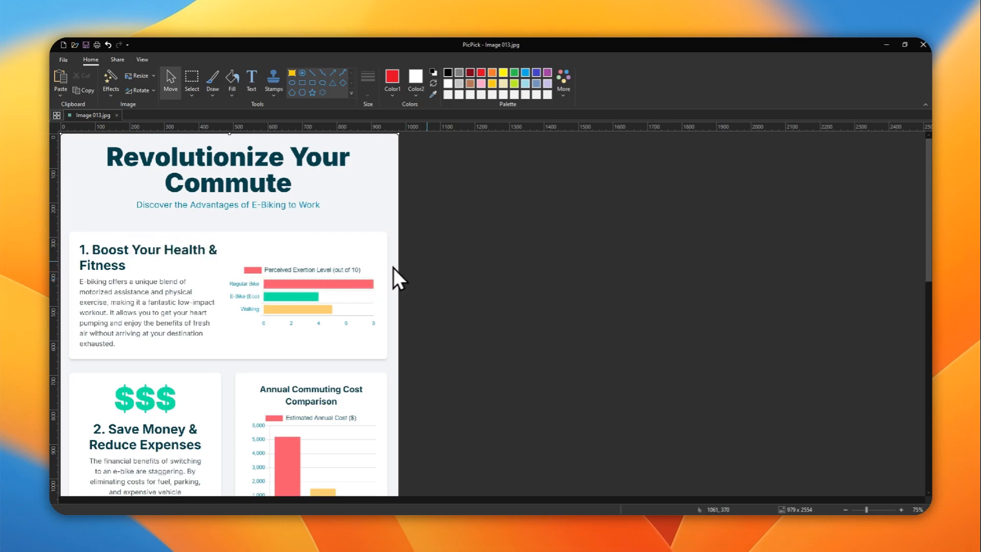
pyautogui.moveTo(313, 253)
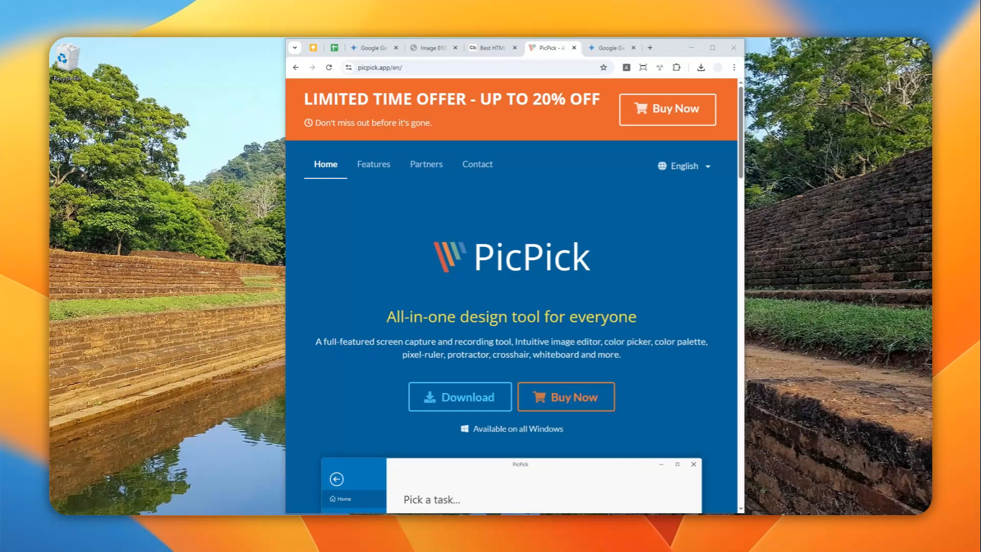
# Step: Glance at the rendered infographic page, then return to the Gemini conversation
pyautogui.click(559, 48)
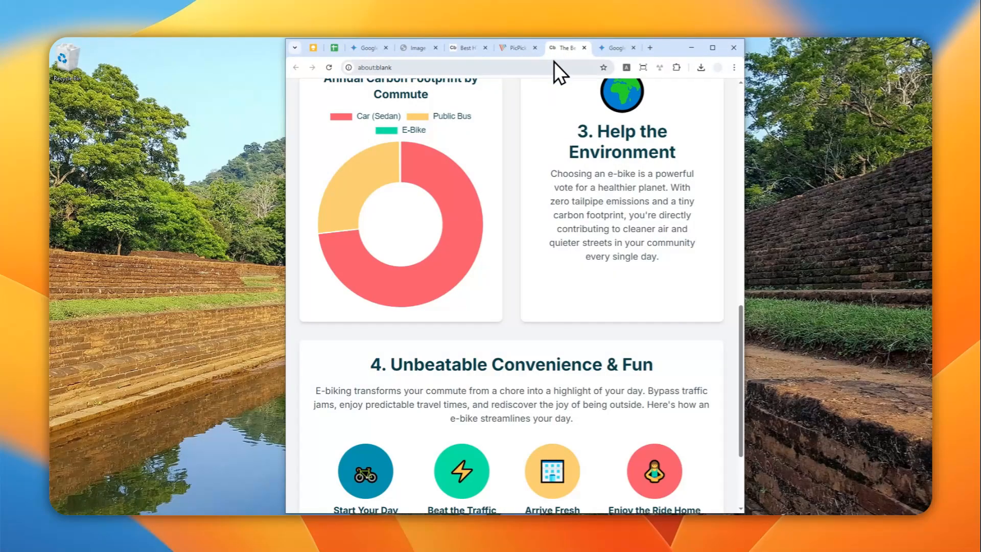
pyautogui.click(366, 48)
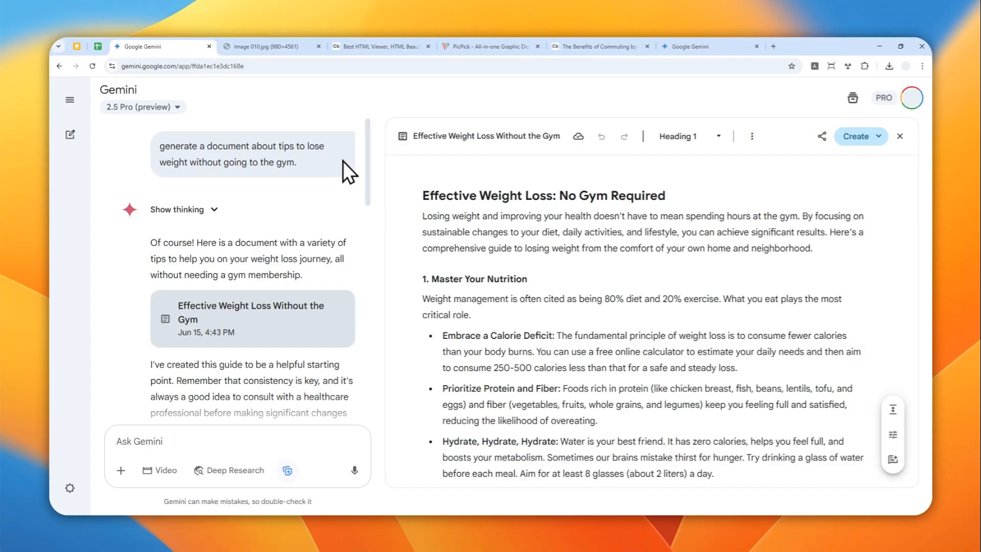
# Step: Bring up the earlier At-Home Wellness Revolution image and scroll to its SWOT analysis
pyautogui.click(375, 46)
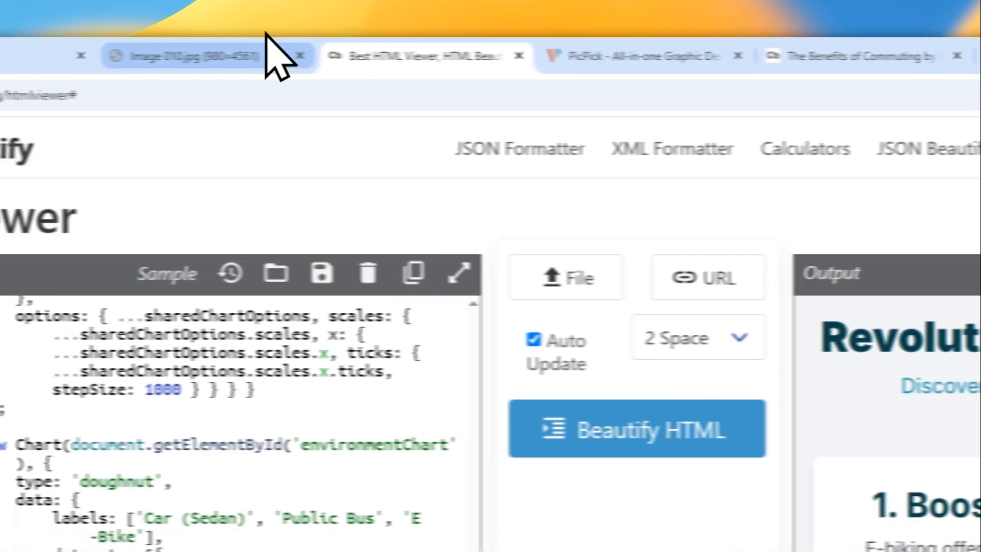
pyautogui.click(182, 55)
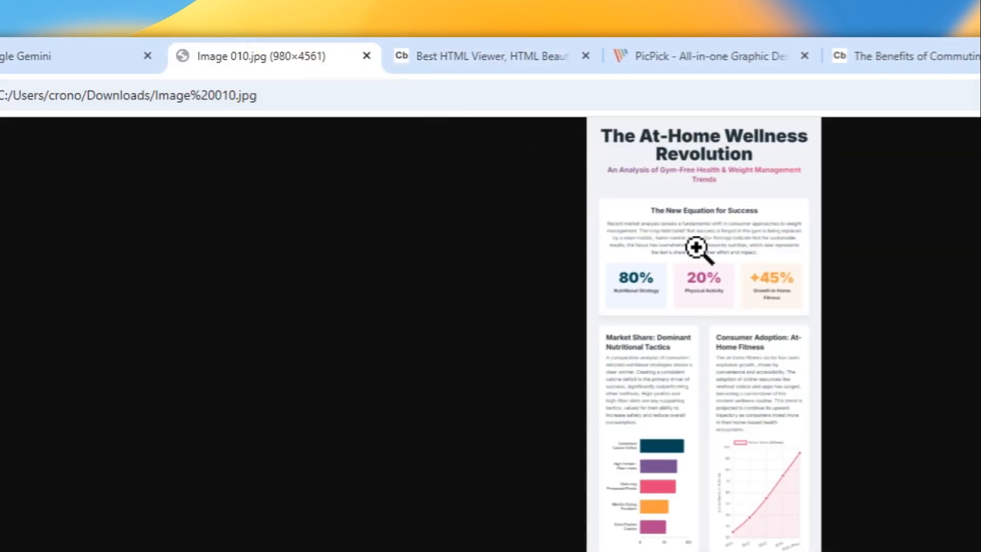
pyautogui.scroll(-3)
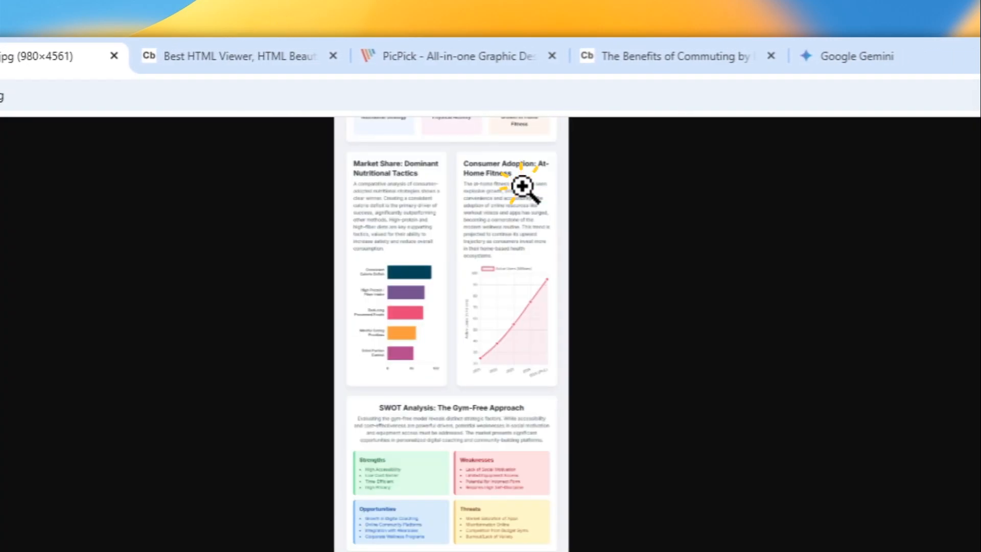